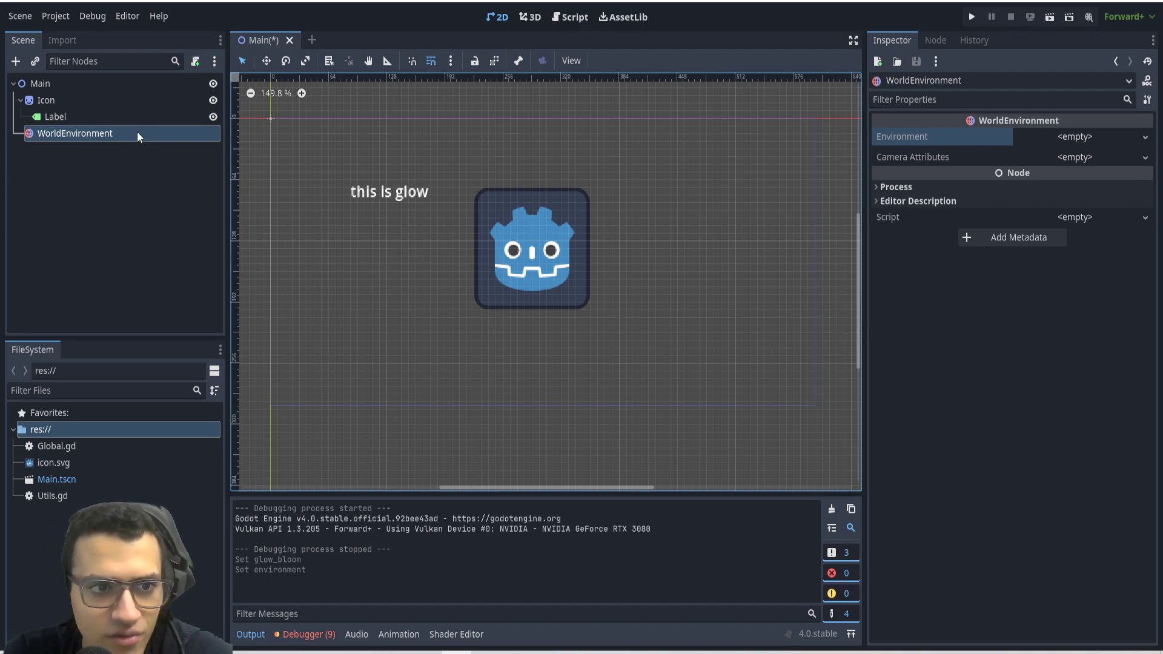
mouse_move(732, 195)
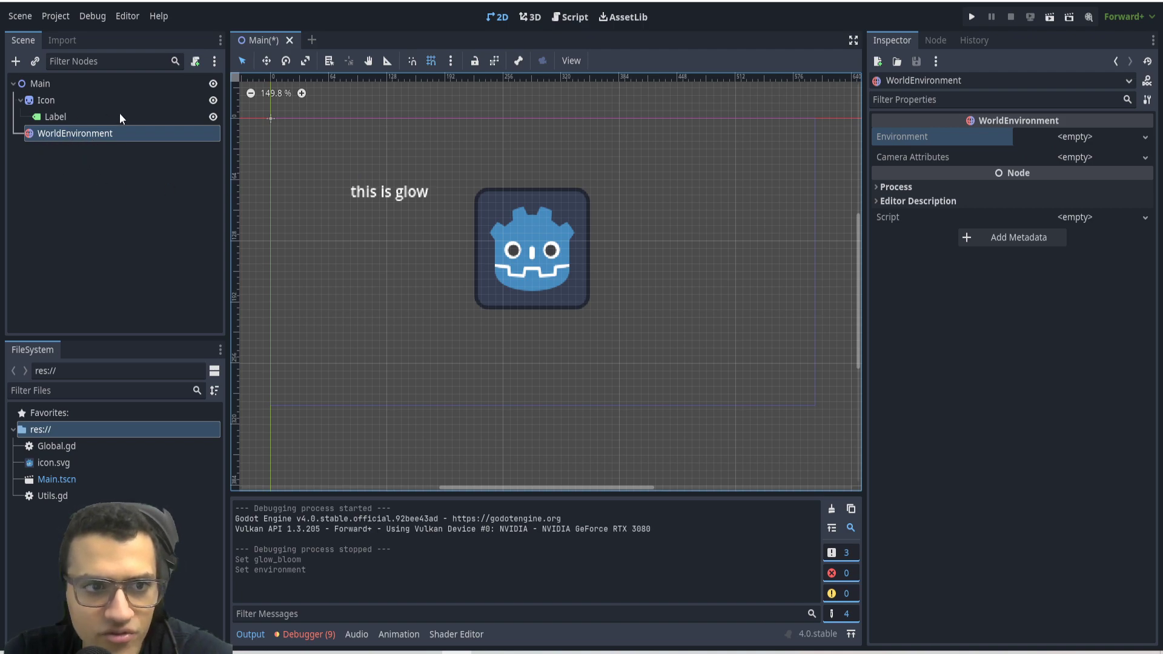
Give WorldEnvironment a new Environment with Glow enabled and Background Mode Canvas.
click(1075, 137)
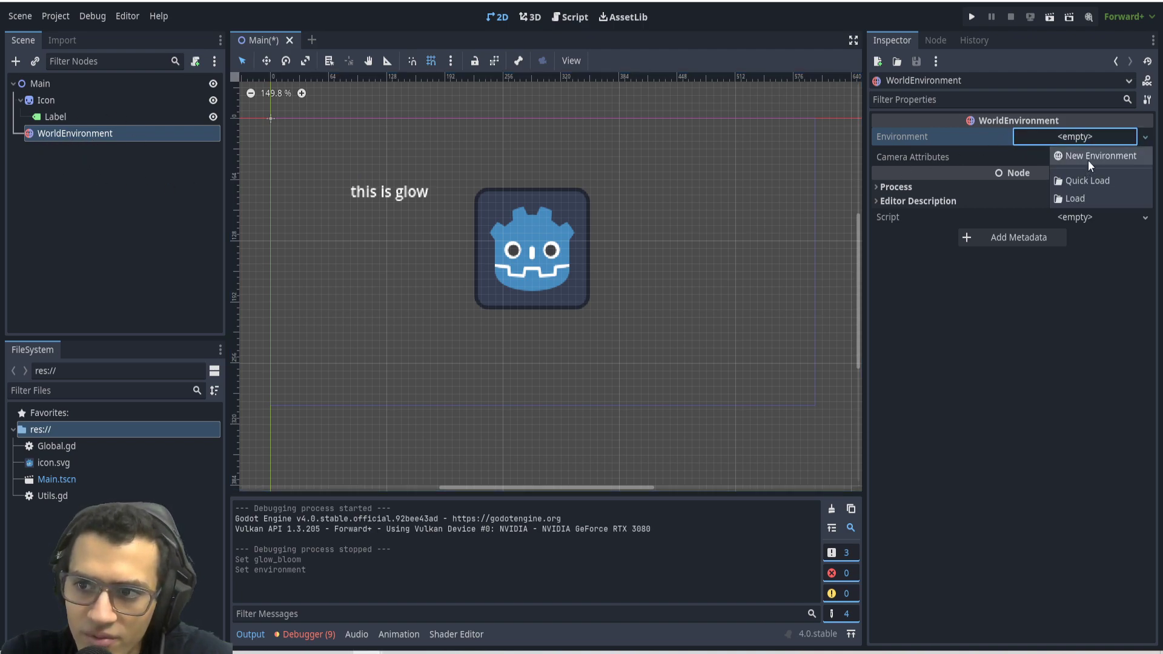
click(1100, 157)
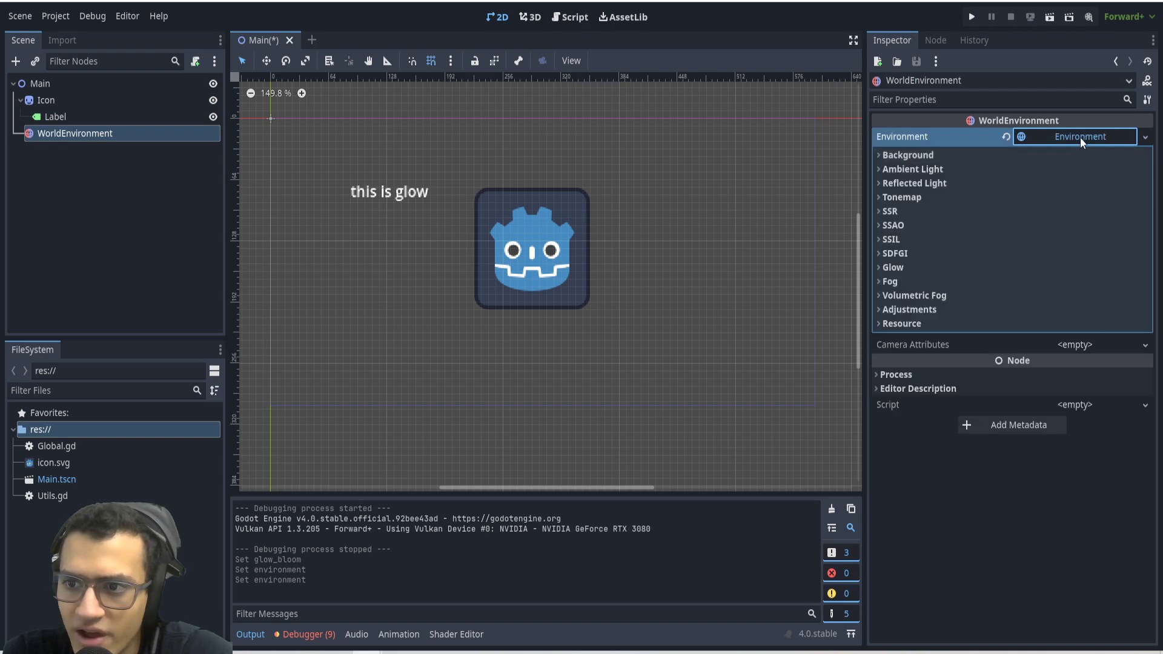
click(893, 266)
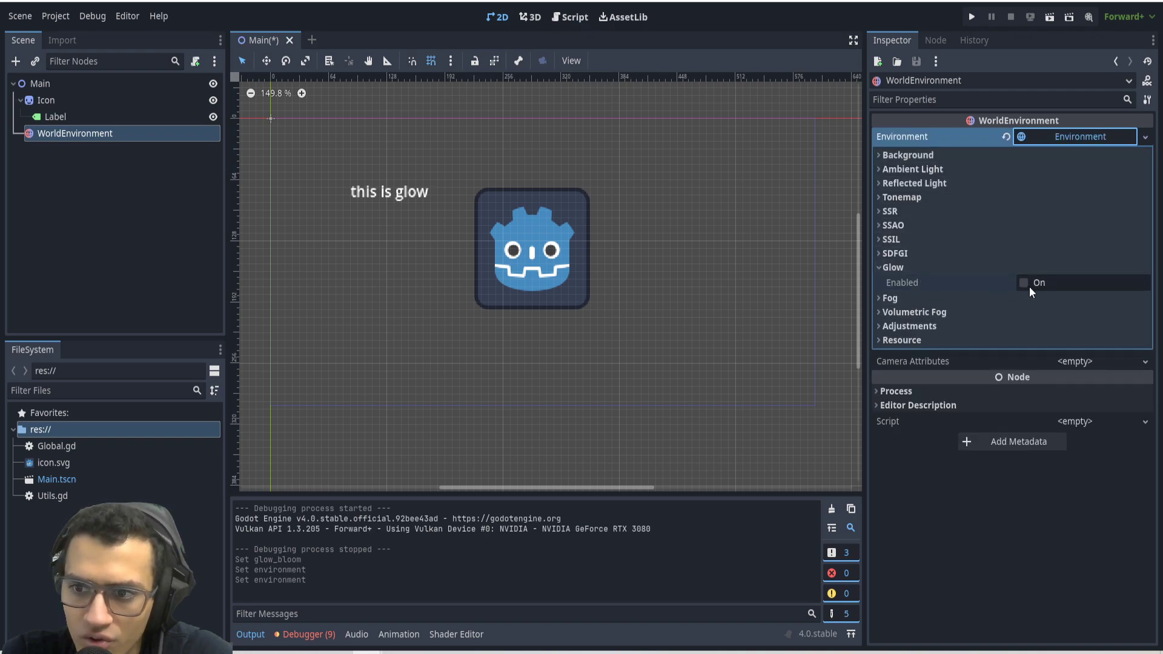
click(1025, 283)
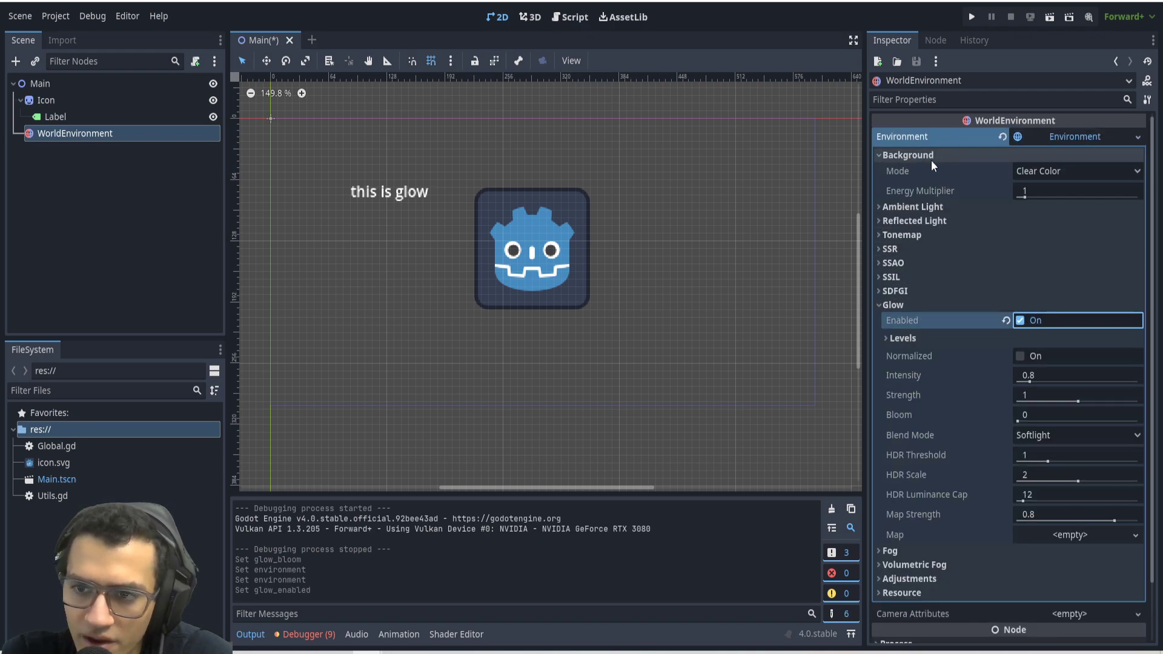
click(1076, 171)
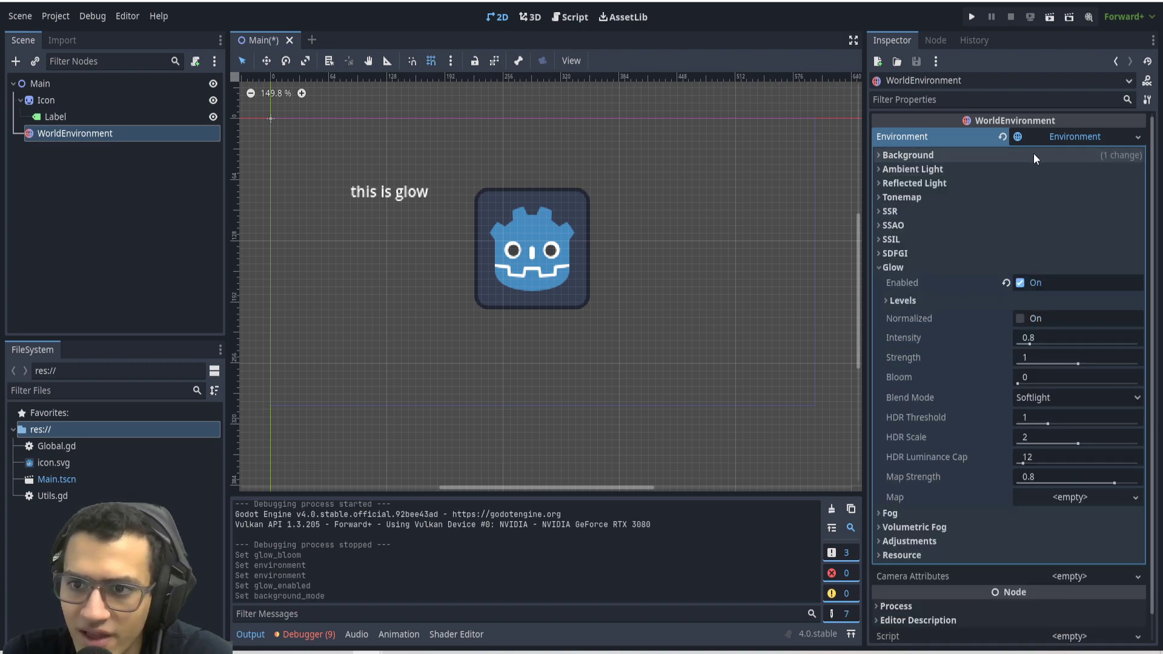
Set glow Blend Mode to Screen and lower HDR Threshold to 0.08.
click(908, 155)
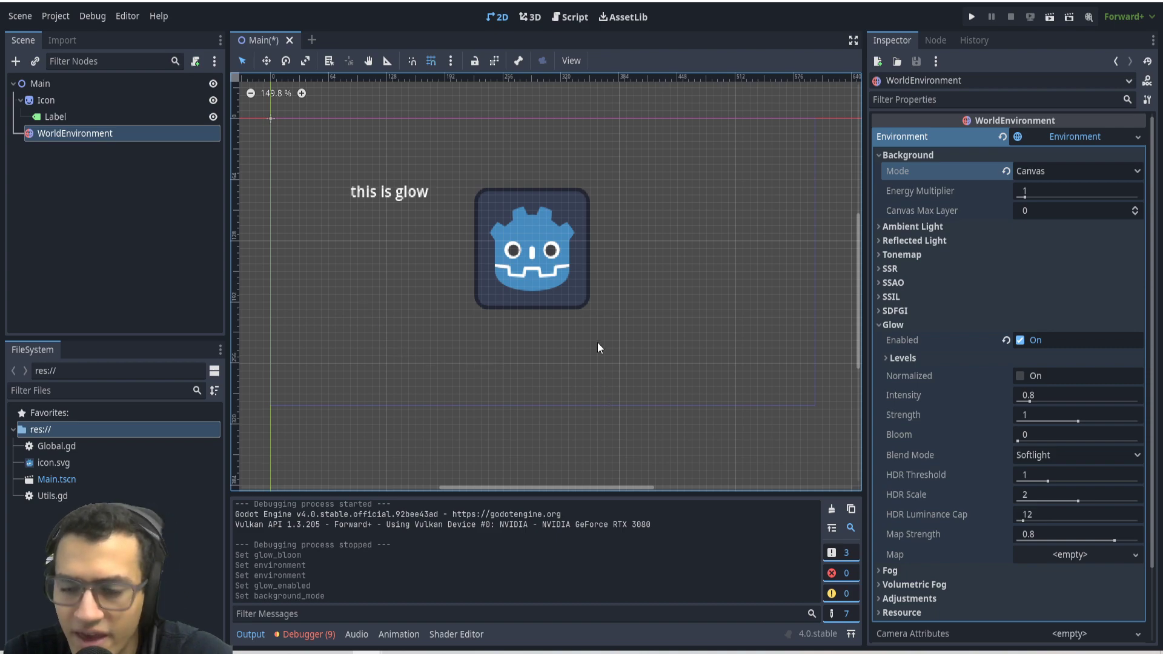
click(880, 155)
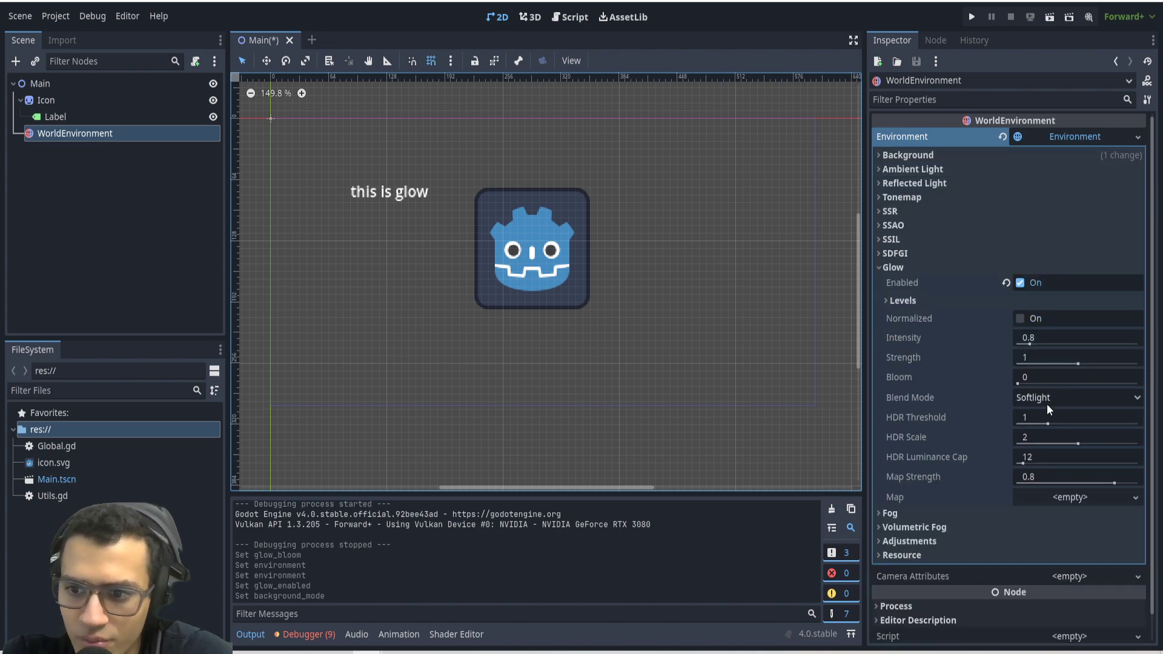
click(1075, 398)
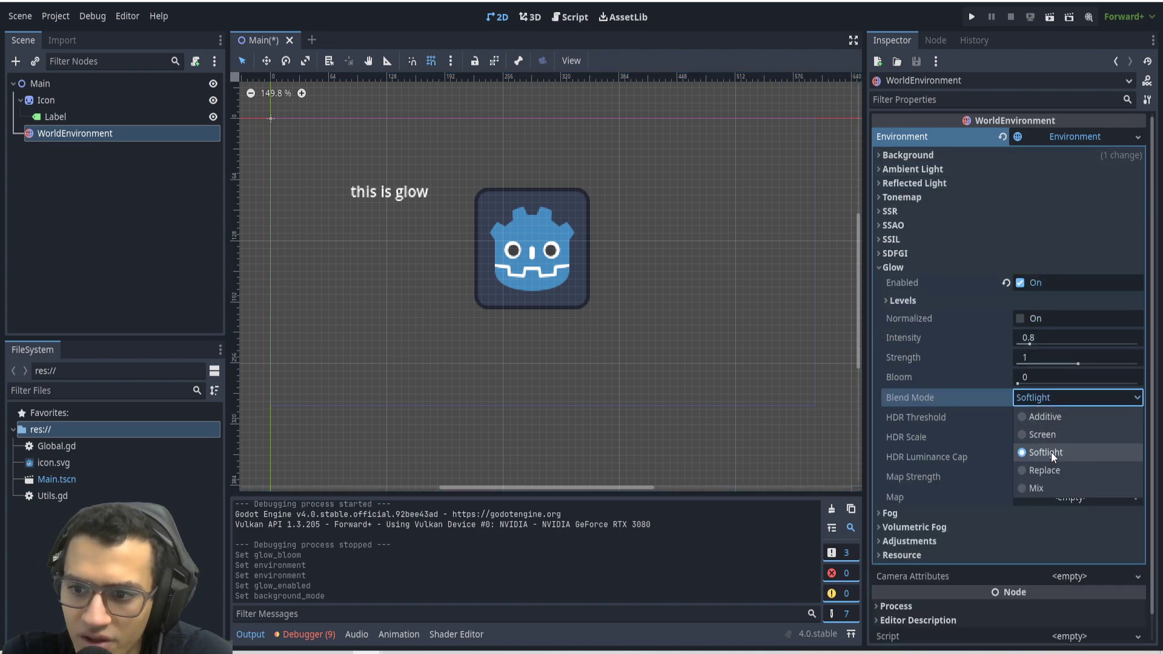
click(1042, 434)
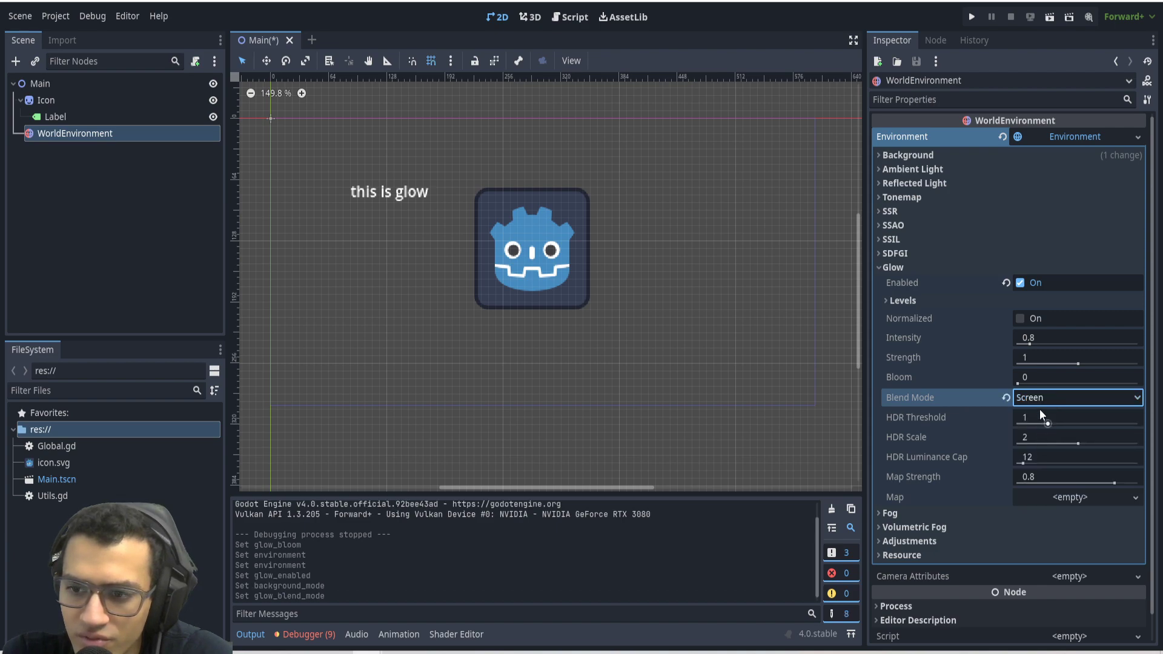
mouse_move(943, 429)
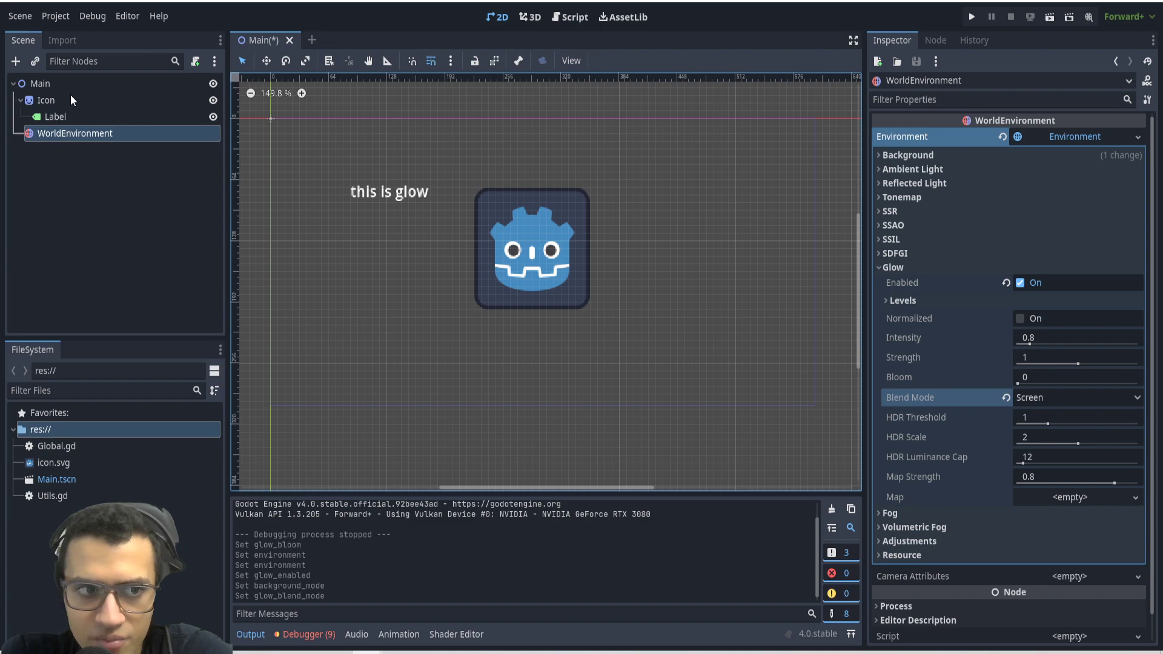
mouse_move(553, 303)
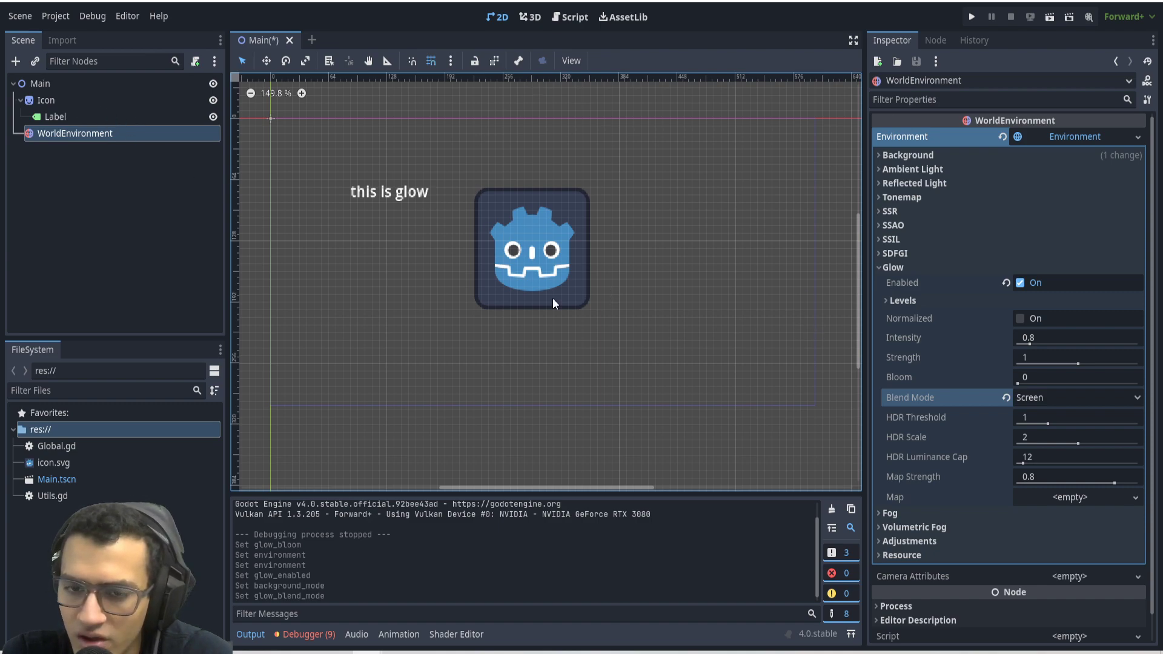
mouse_move(1070, 161)
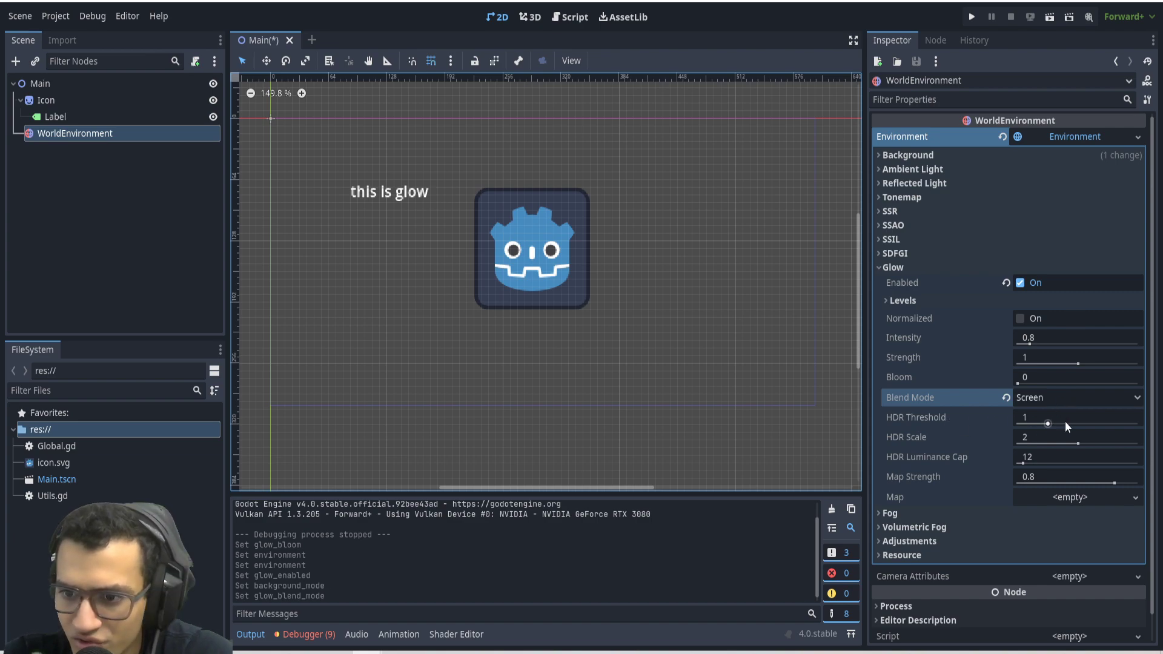
mouse_move(915, 416)
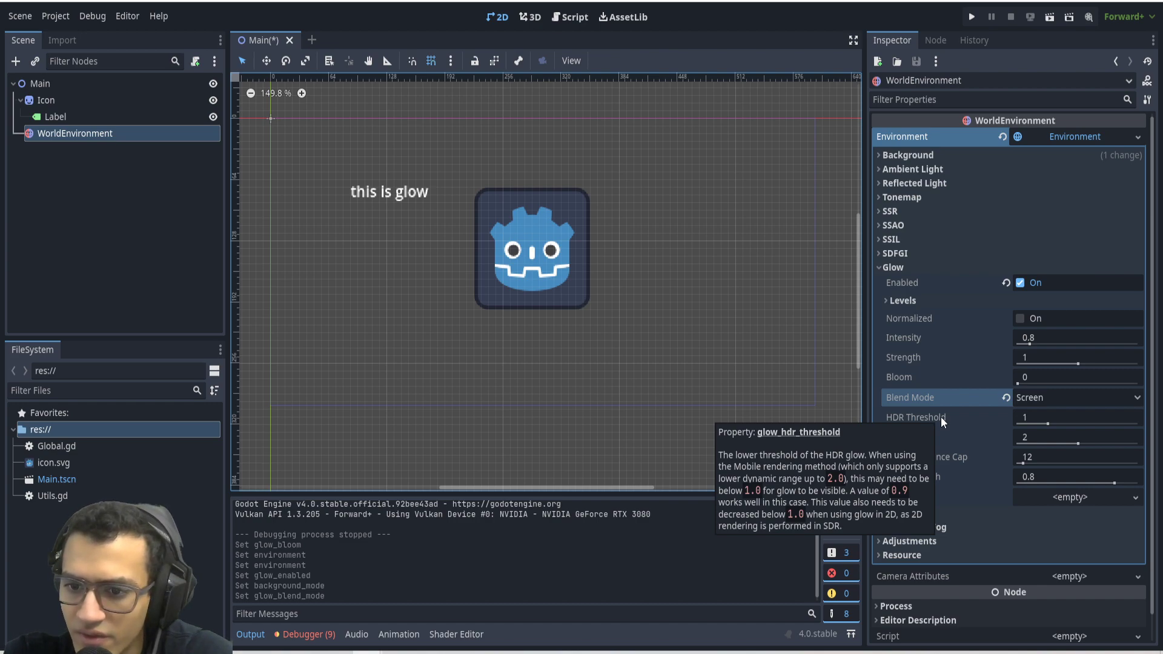
mouse_move(1046, 430)
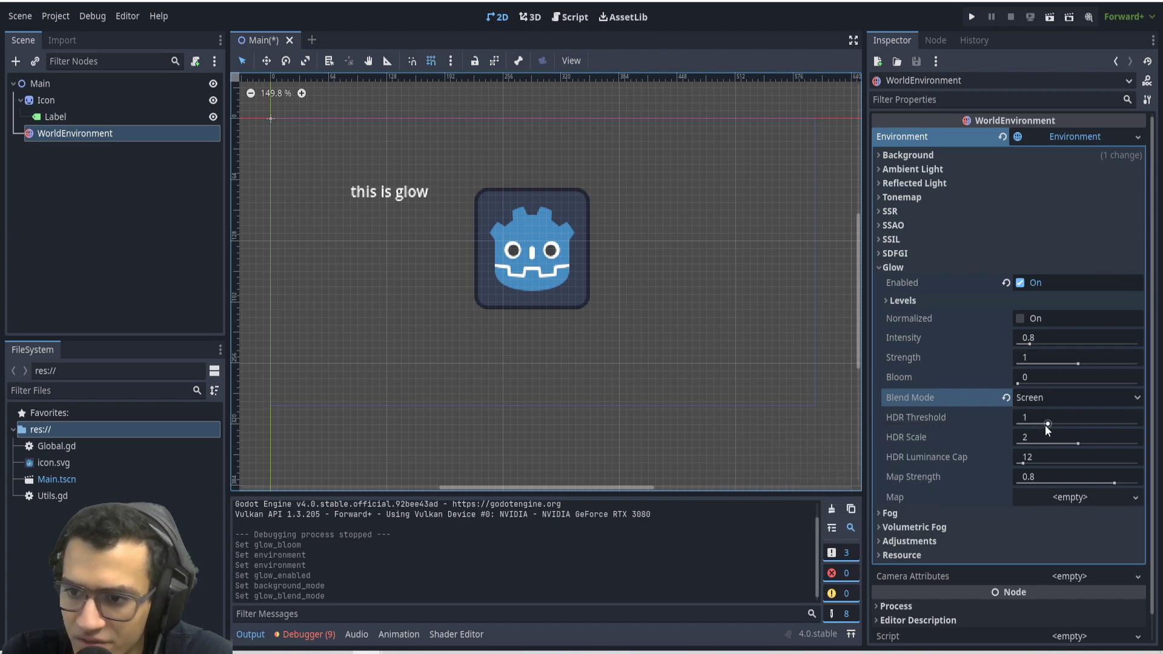
drag(1048, 427, 1027, 426)
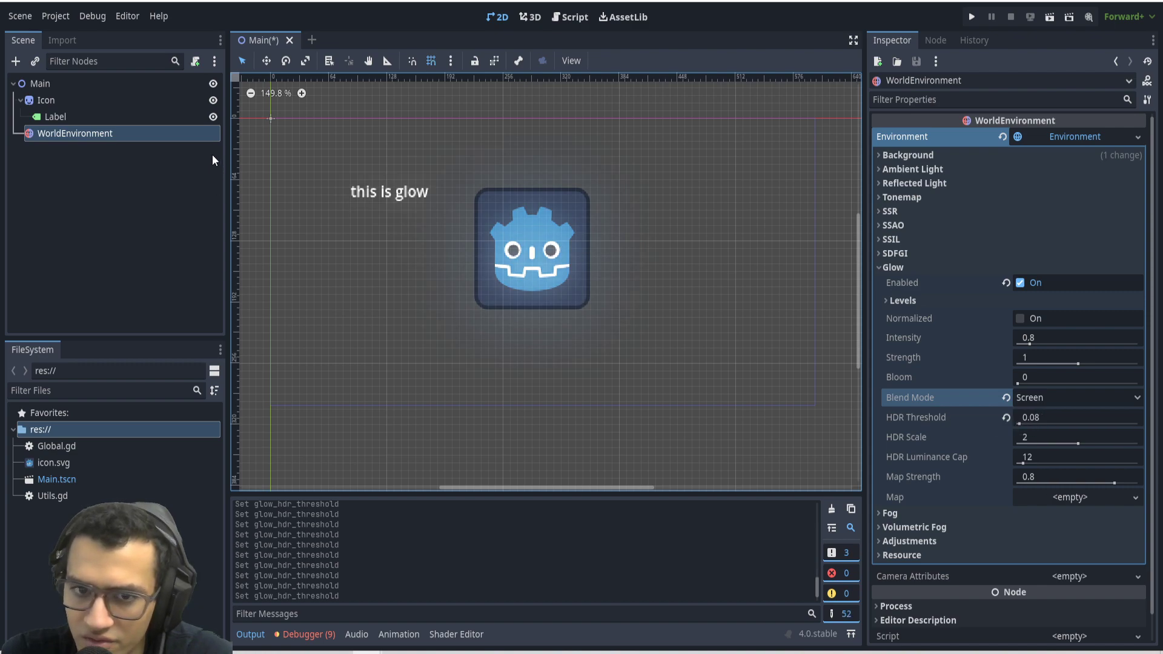
Briefly boost the Icon's modulate red channel, return it to white, and move to Self Modulate.
click(44, 101)
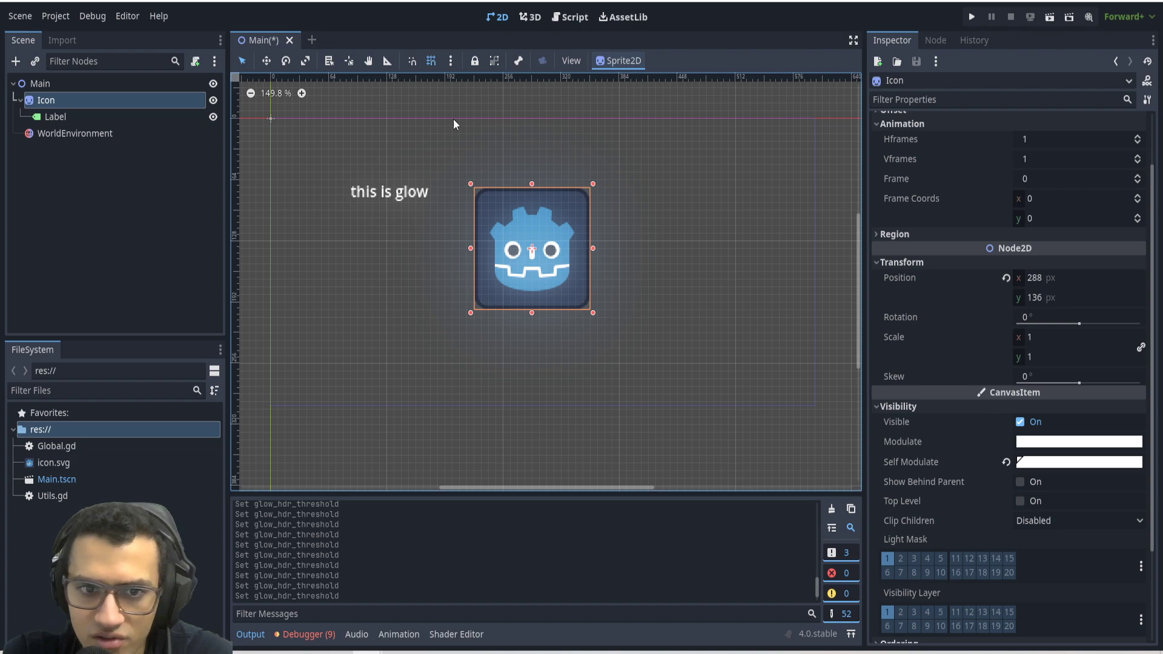
click(910, 461)
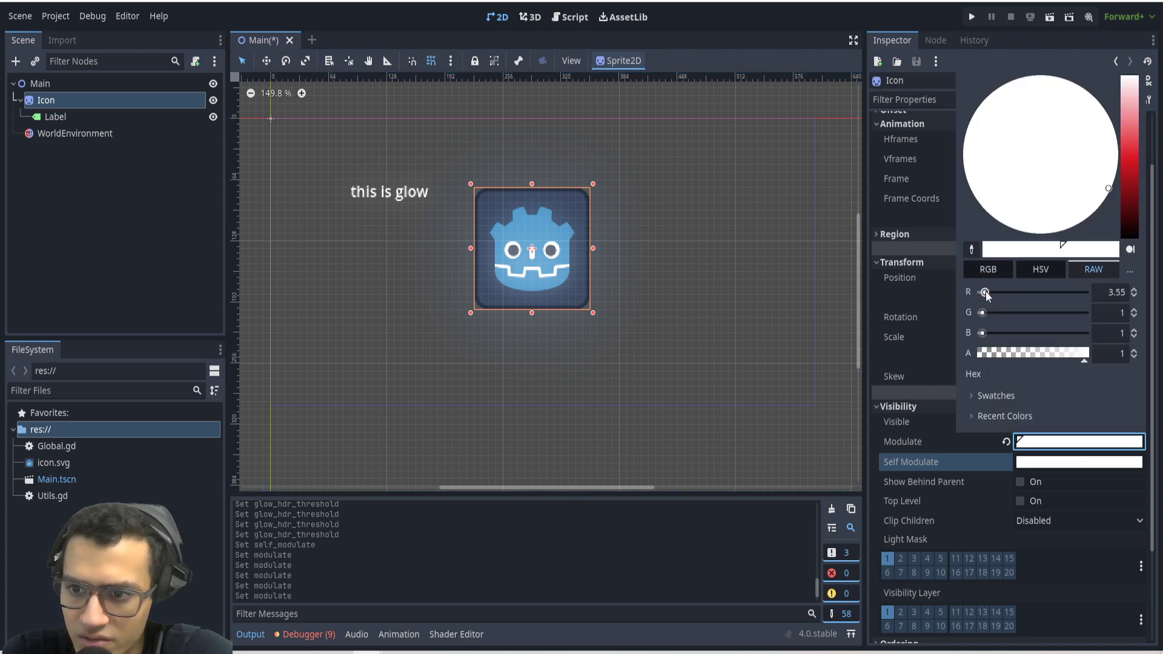
drag(986, 292, 997, 292)
text(1)
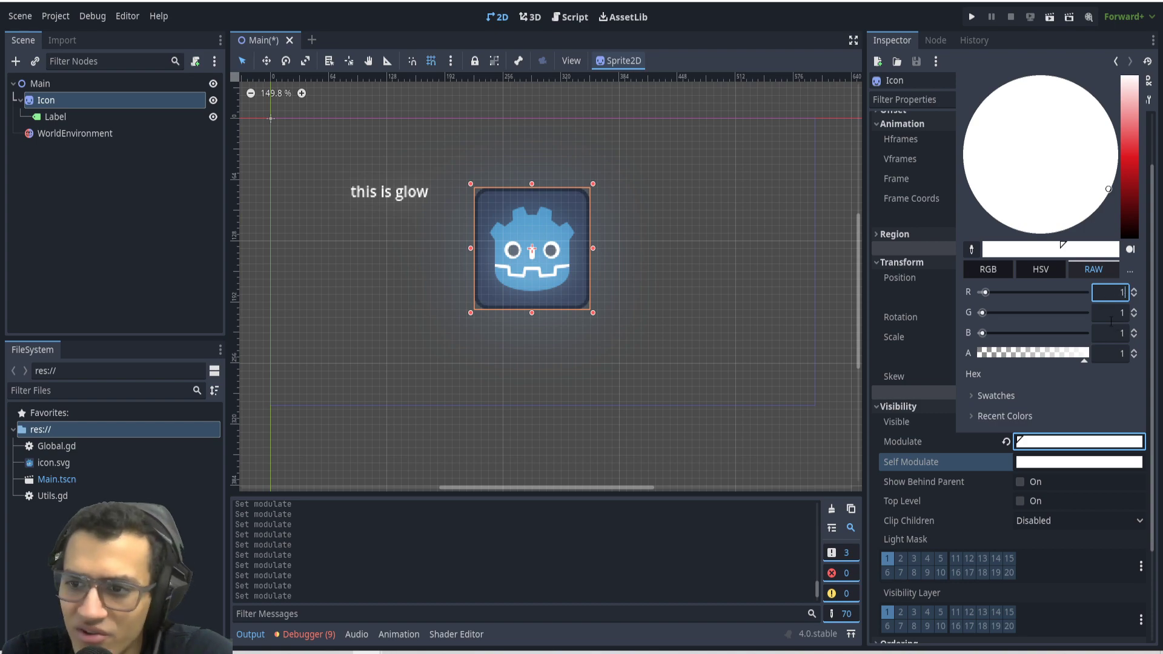
click(979, 202)
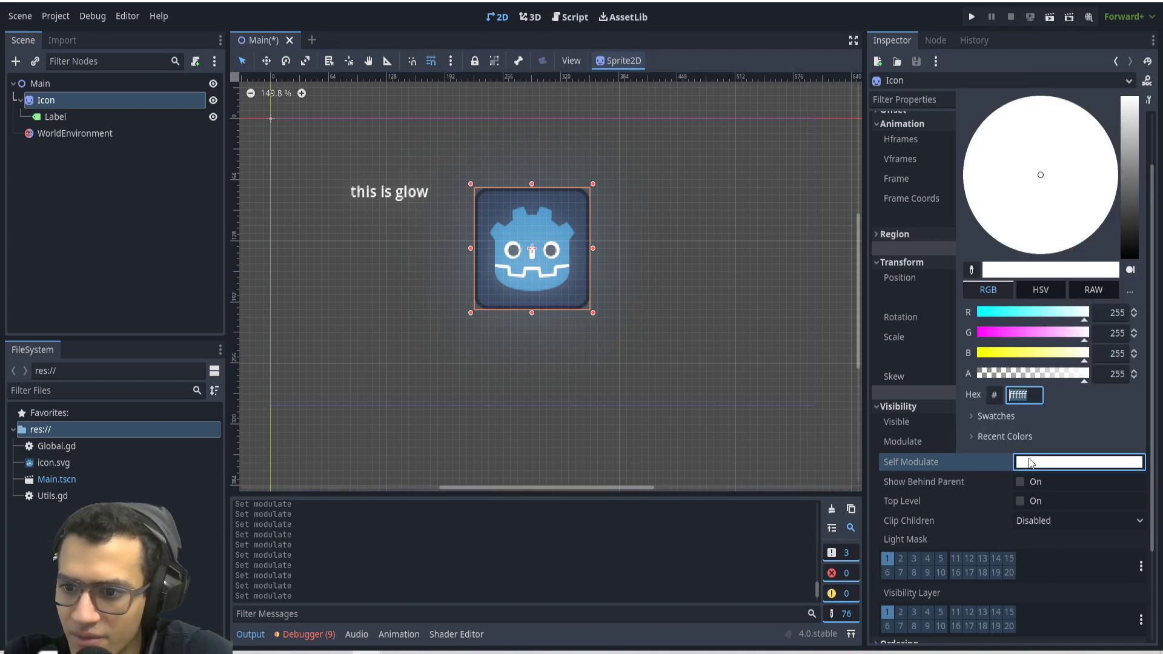
Adjust the Icon's self-modulate colour in the colour picker.
click(1091, 290)
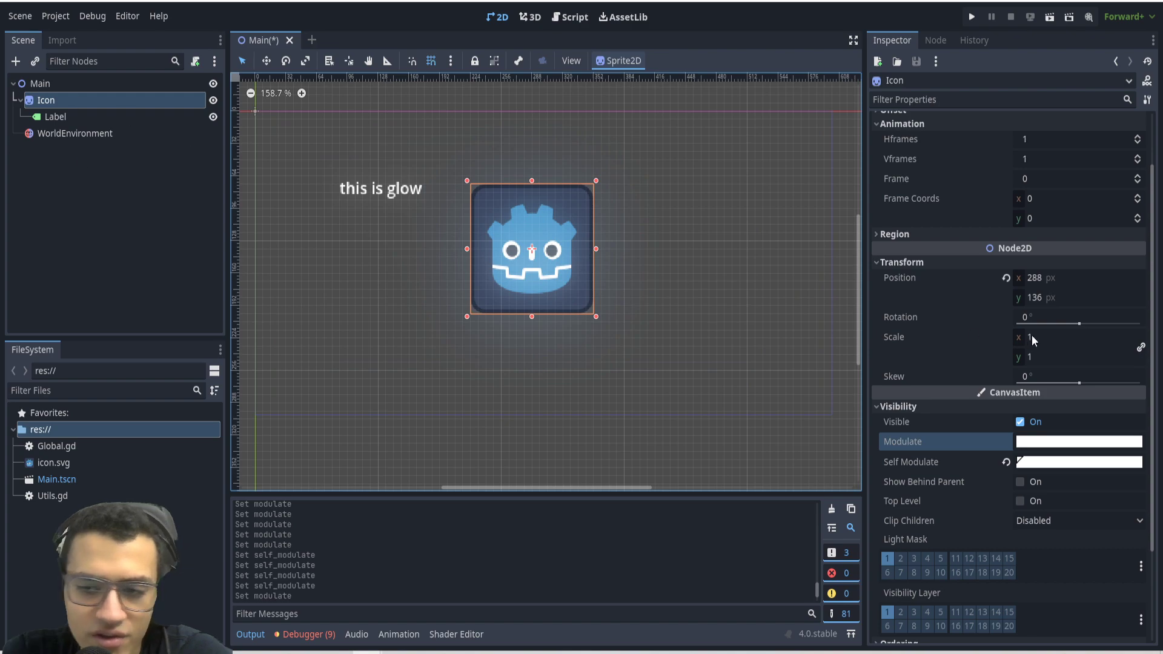
mouse_move(1078, 462)
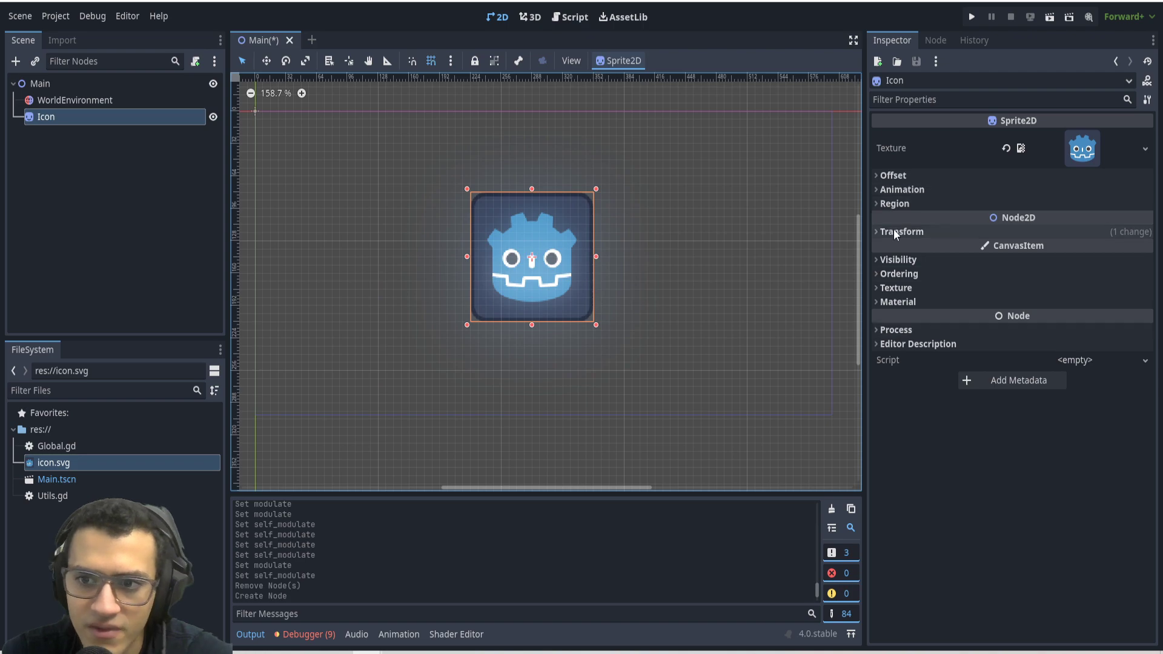
Return to WorldEnvironment glow and set HDR Threshold to 0.04.
click(898, 259)
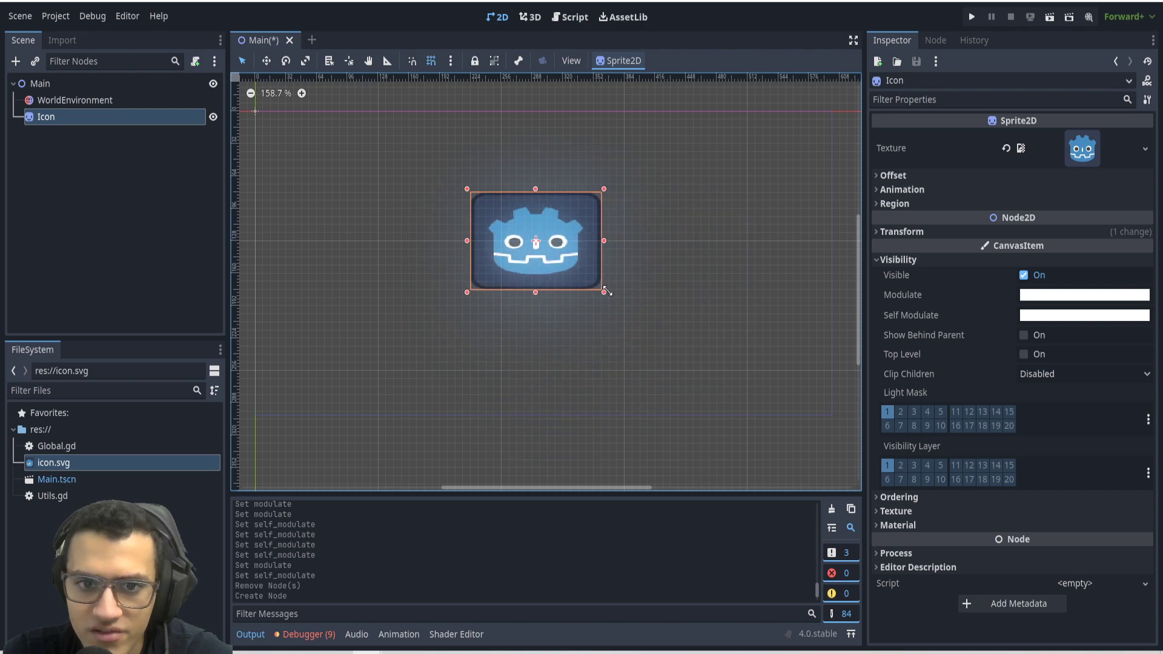
click(73, 101)
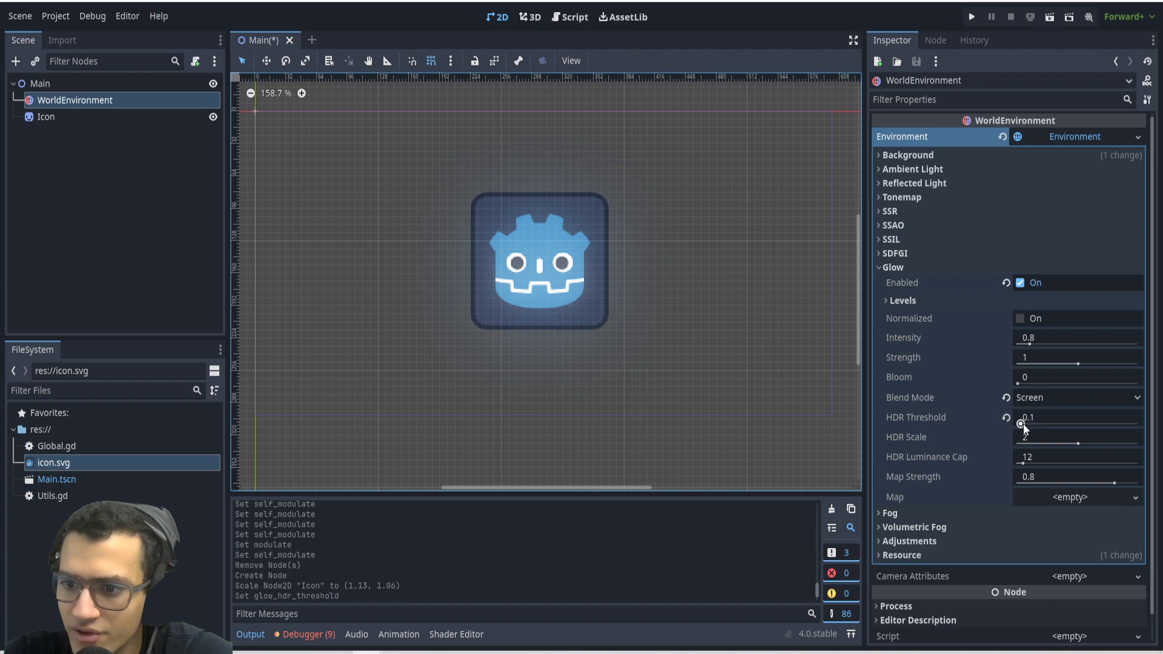
drag(1025, 424, 1025, 431)
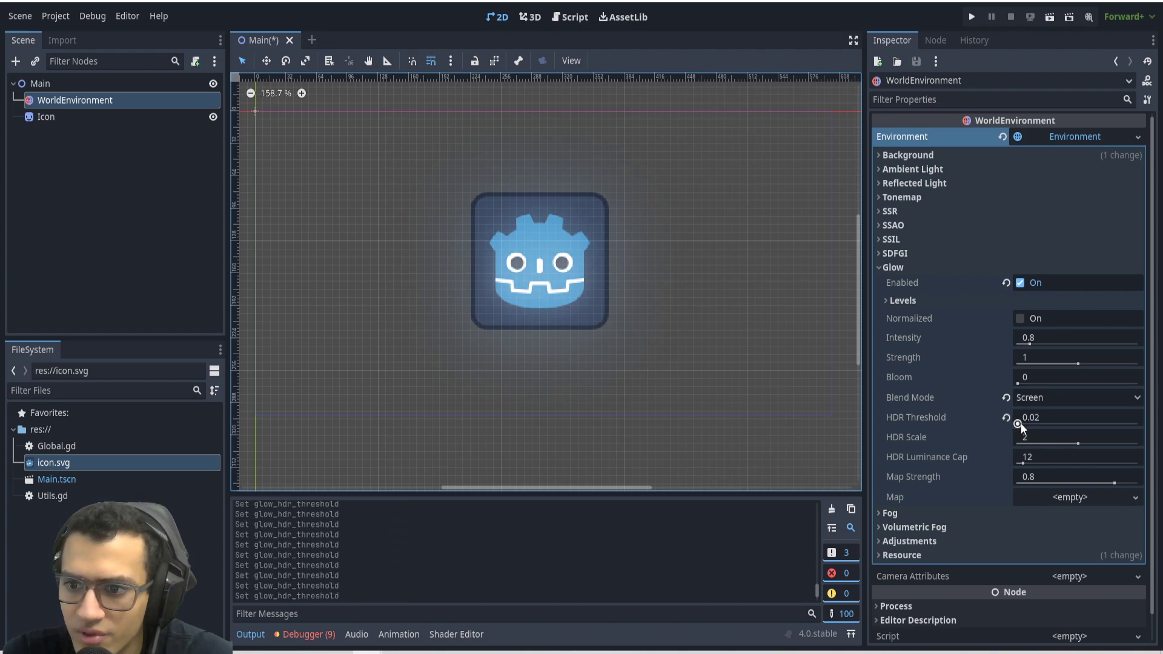
Try Softlight, Replace, Mix and Screen glow blending, then settle on Additive.
click(1076, 398)
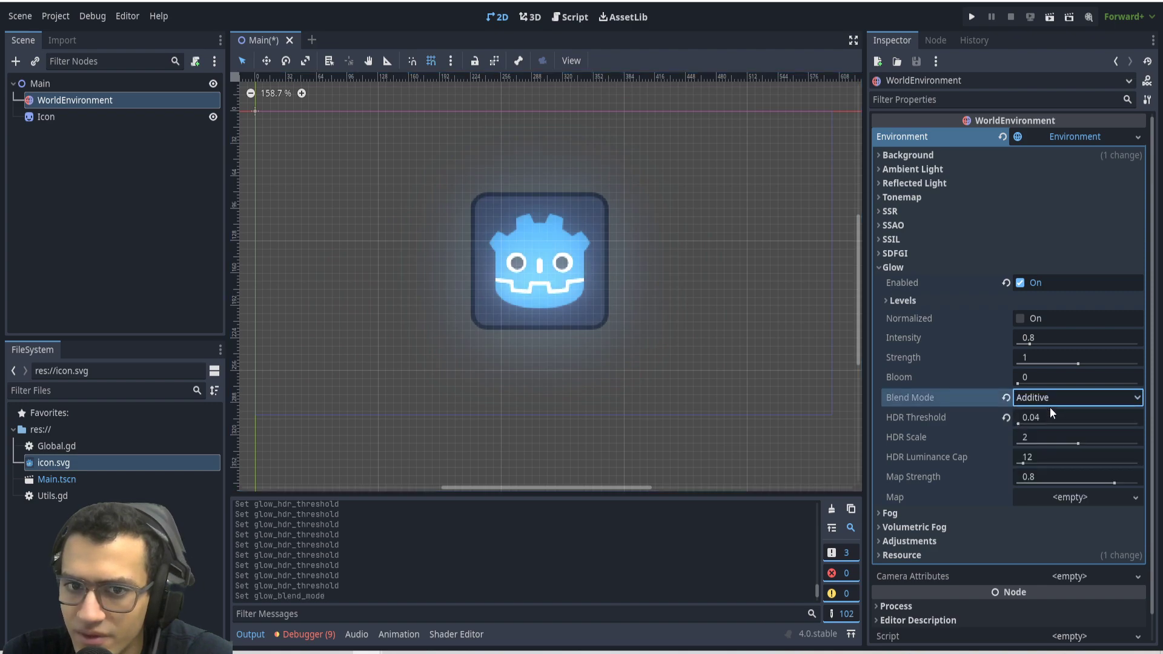
click(1076, 397)
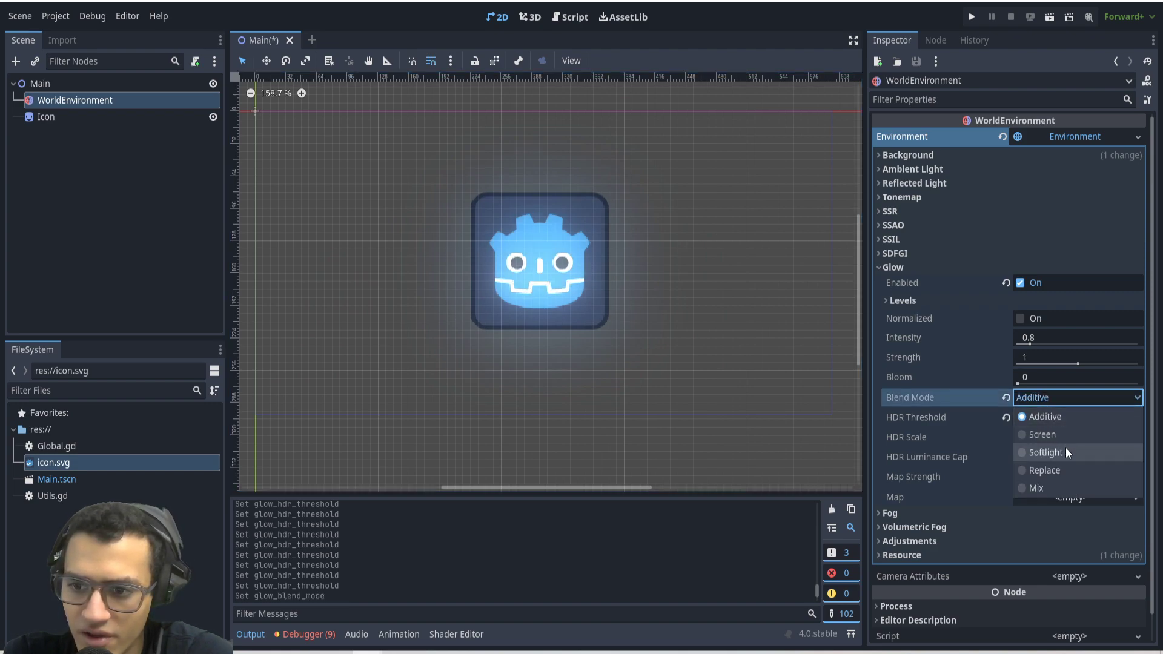
click(1046, 452)
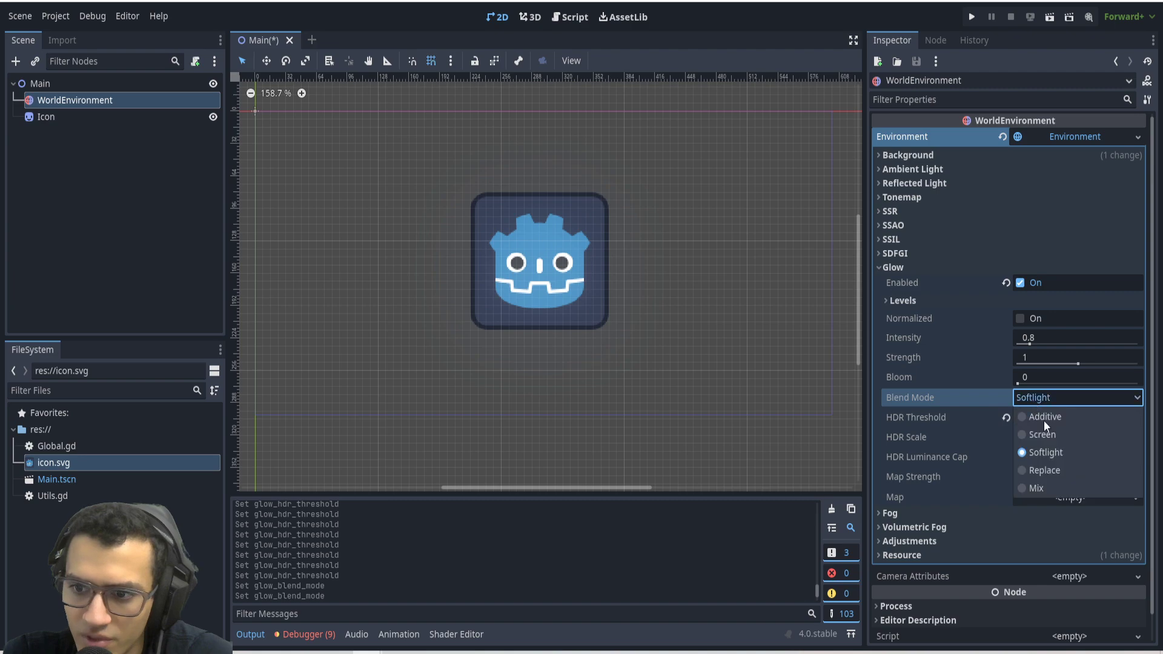
click(1044, 470)
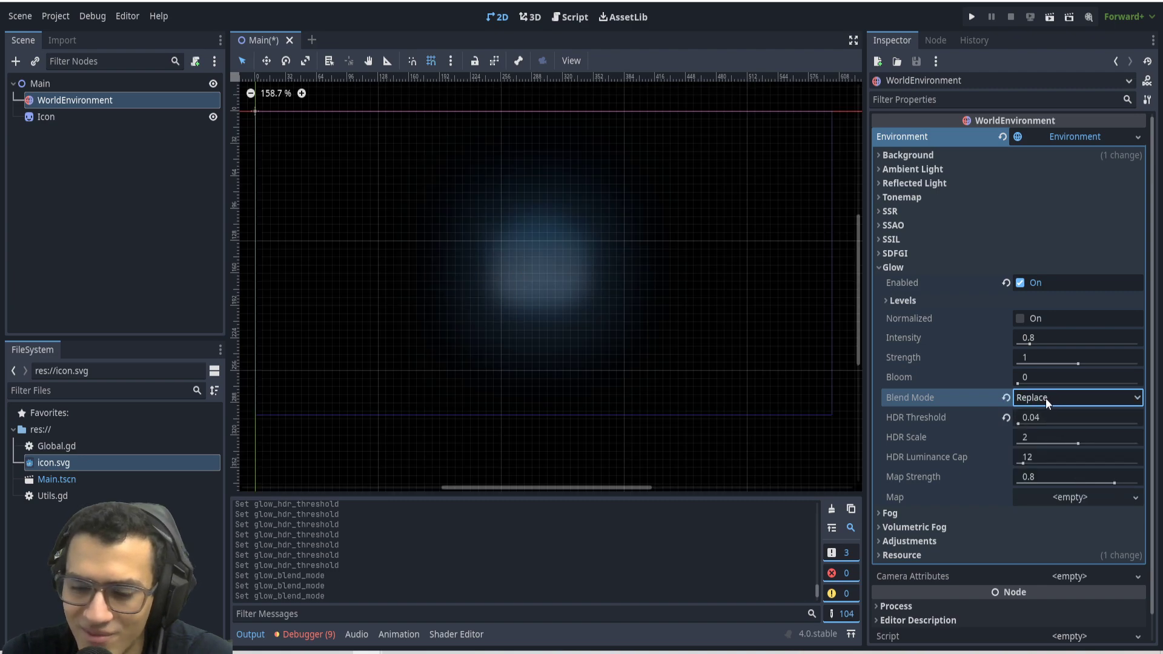
click(1076, 397)
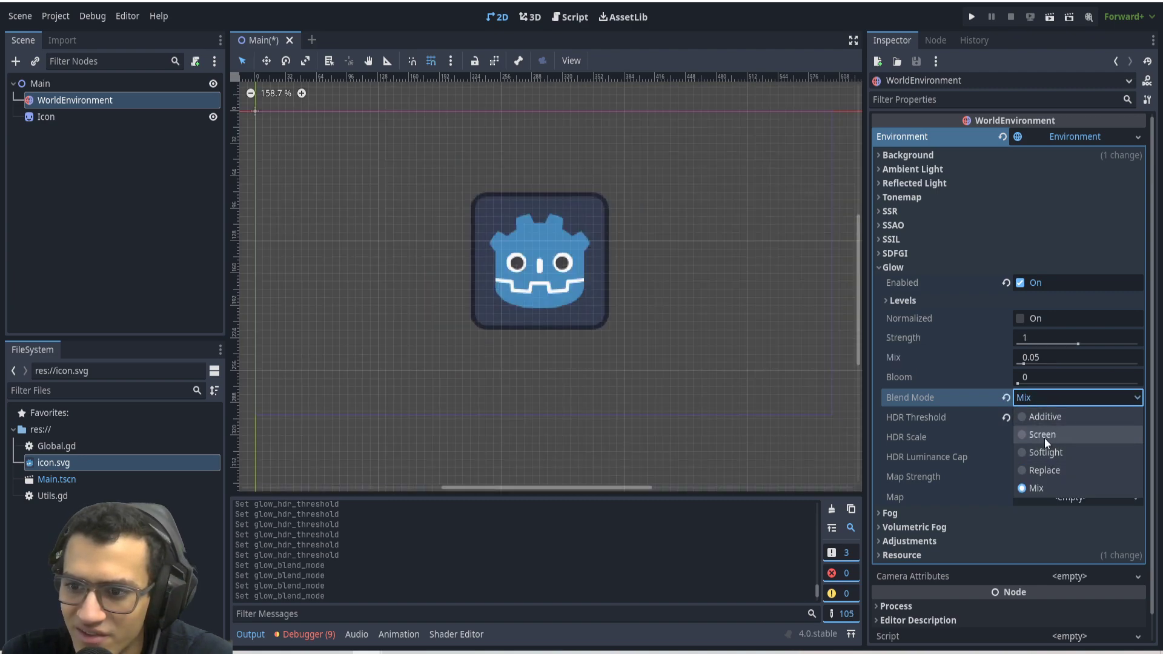
click(1042, 434)
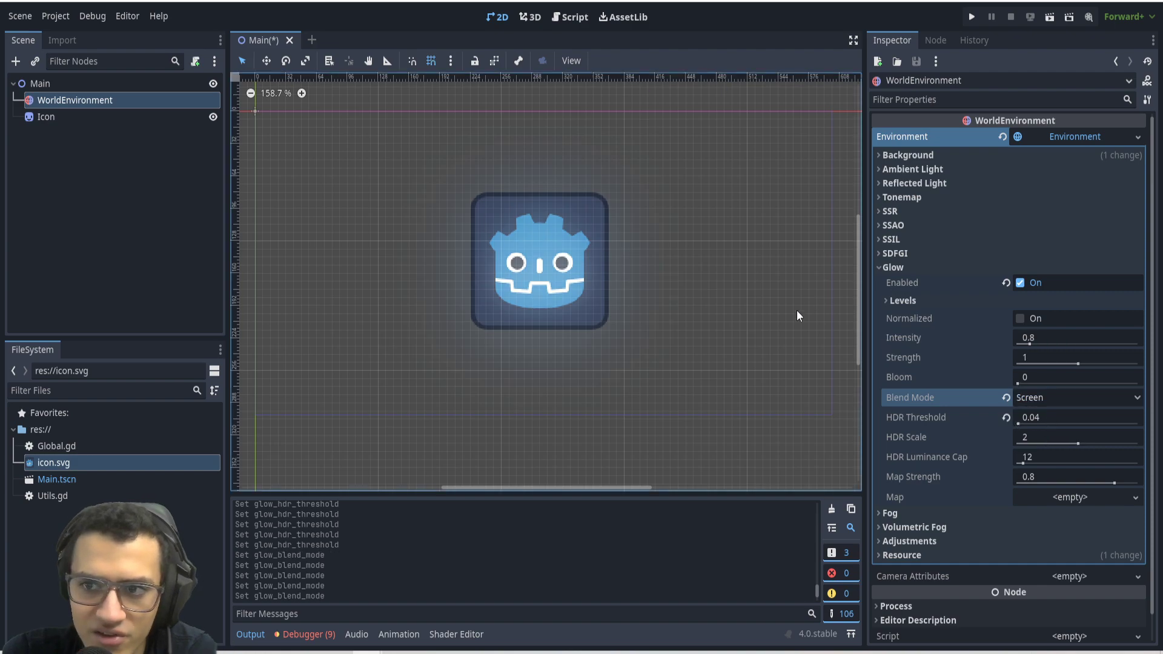
click(1076, 397)
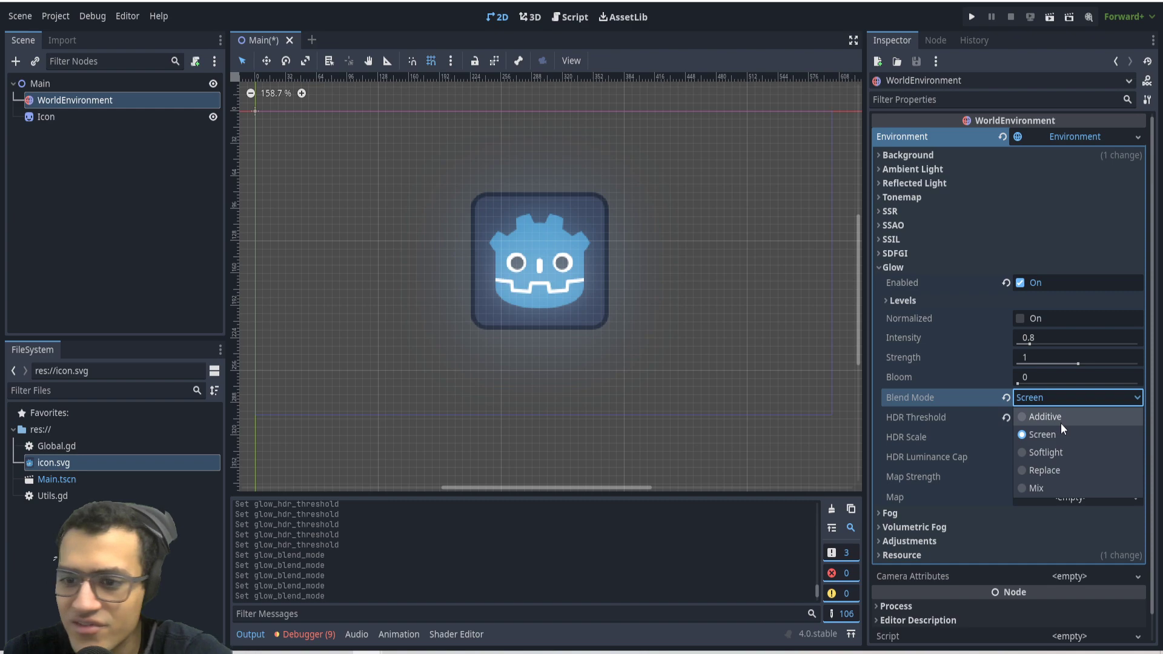
click(1043, 415)
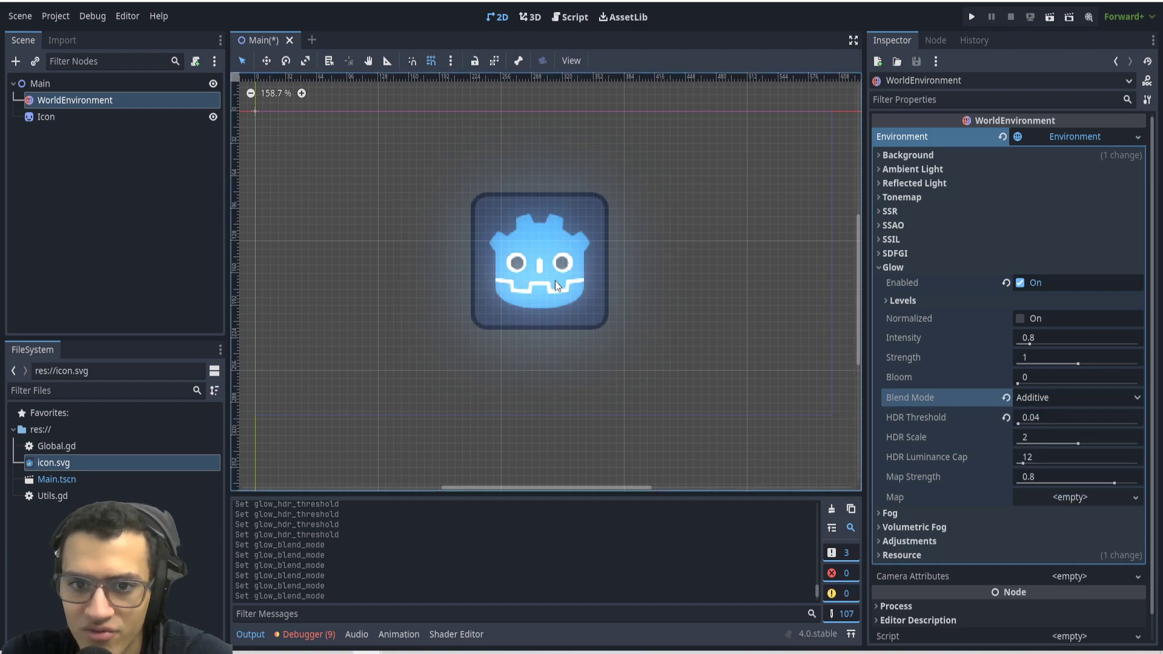
Give the Icon an over-bright self-modulate of 50 with a pink hue, then return to WorldEnvironment.
click(46, 116)
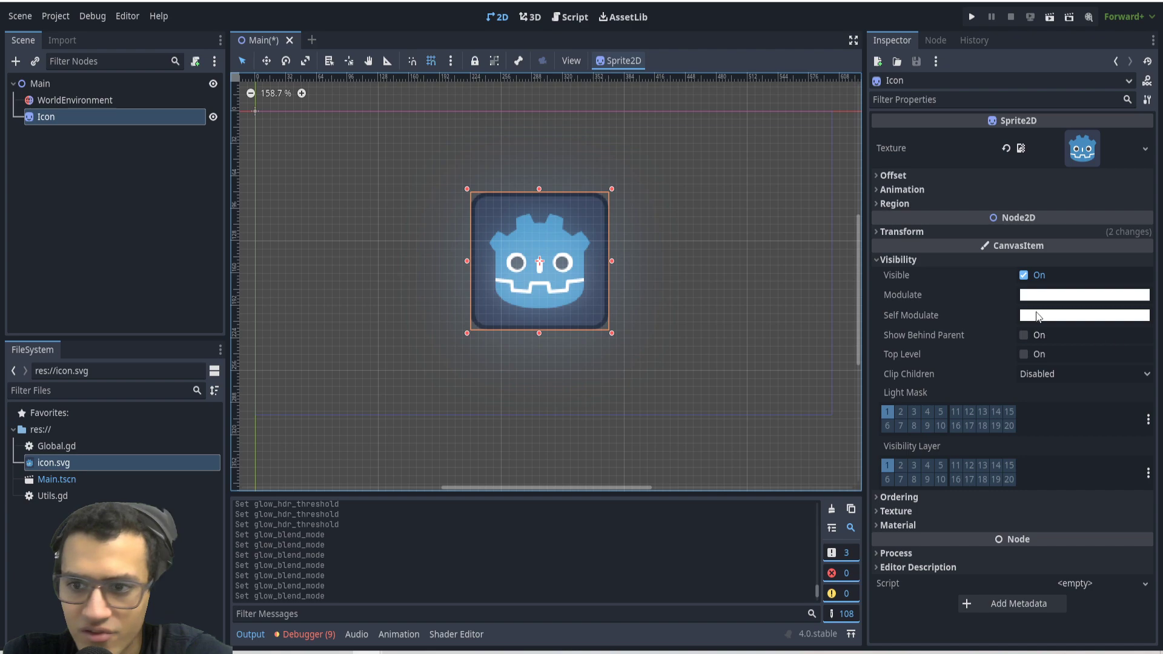
click(1083, 315)
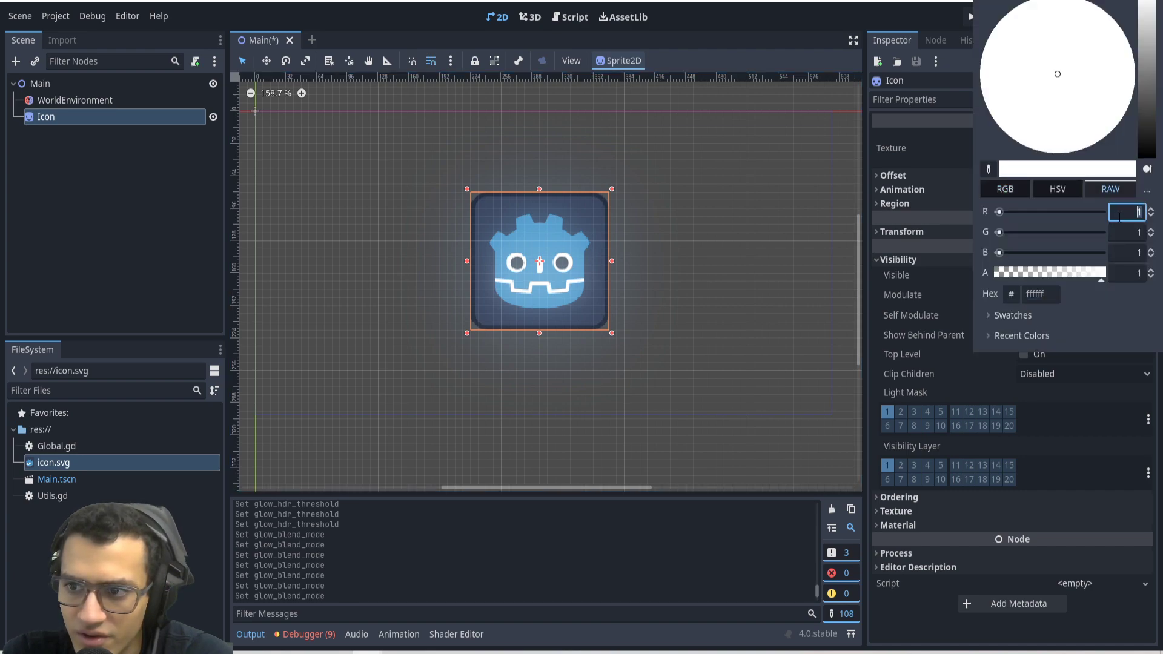
text(50)
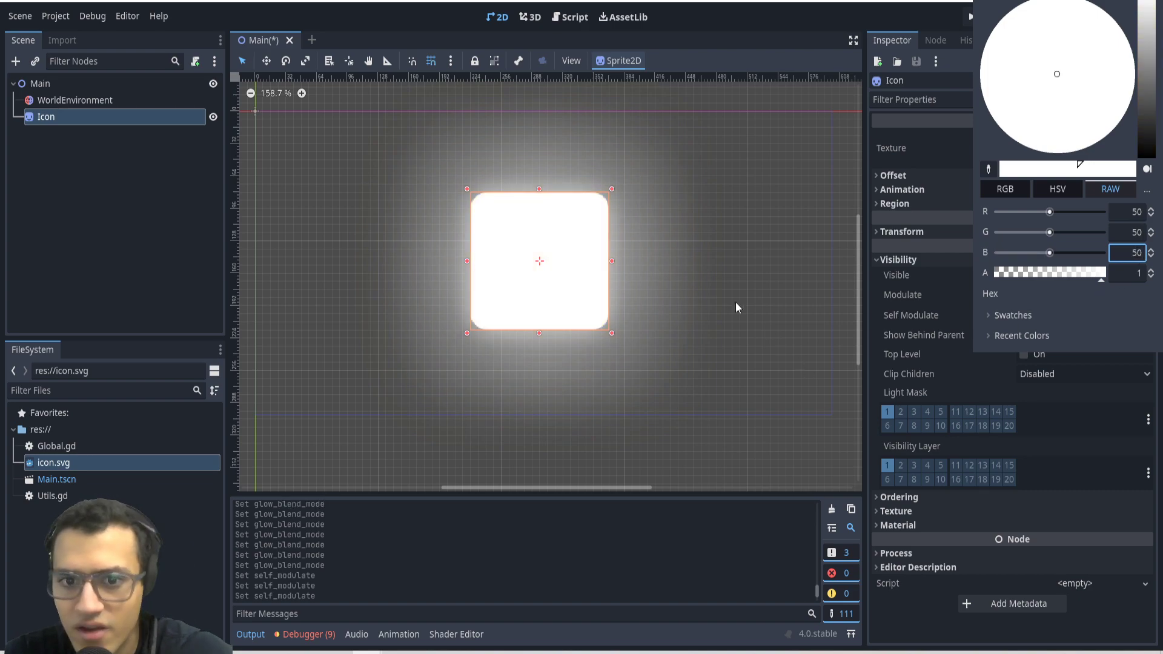
click(1003, 189)
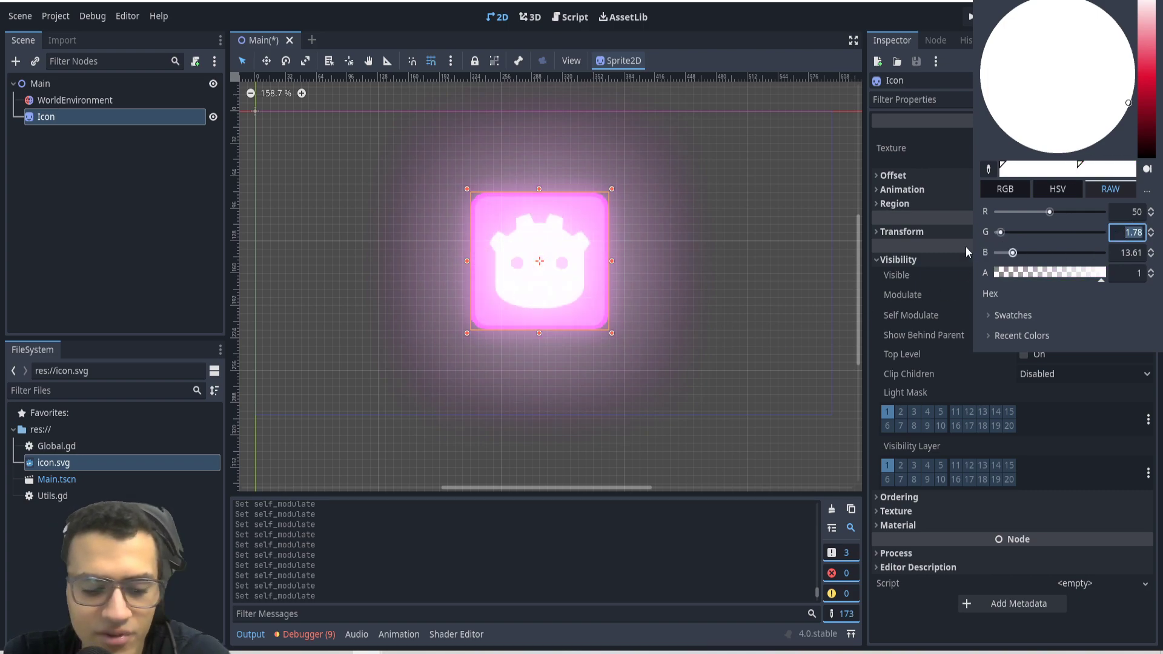
click(74, 100)
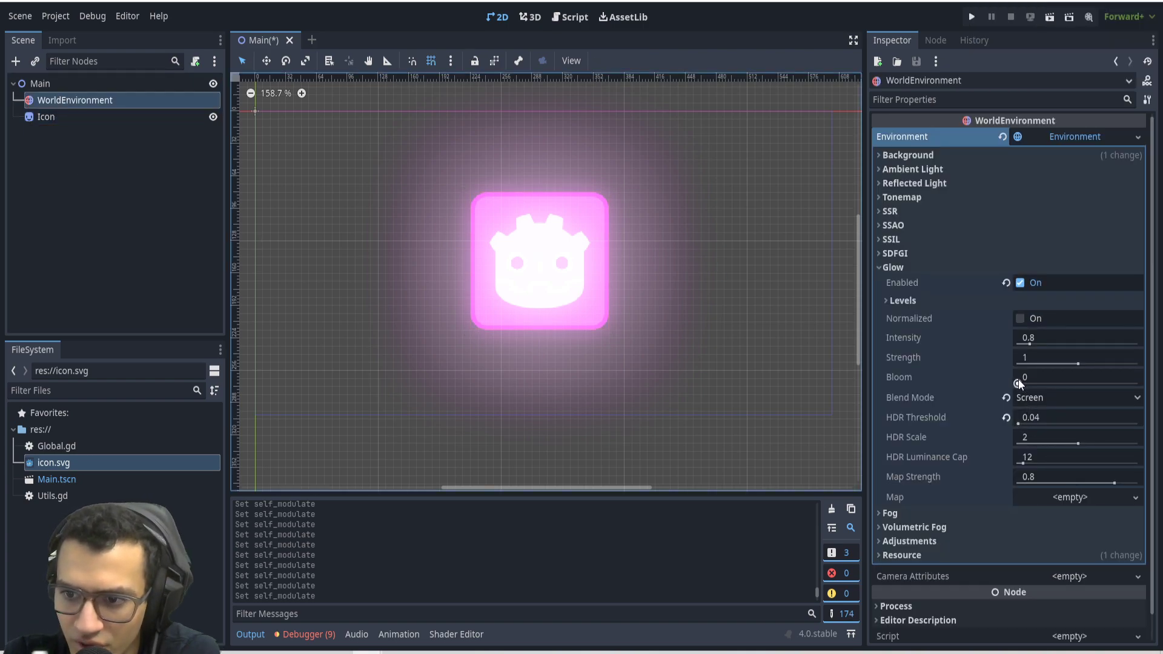
Raise glow Bloom to 0.1 and, after toggling Screen, keep Additive blending.
drag(1016, 383, 1033, 383)
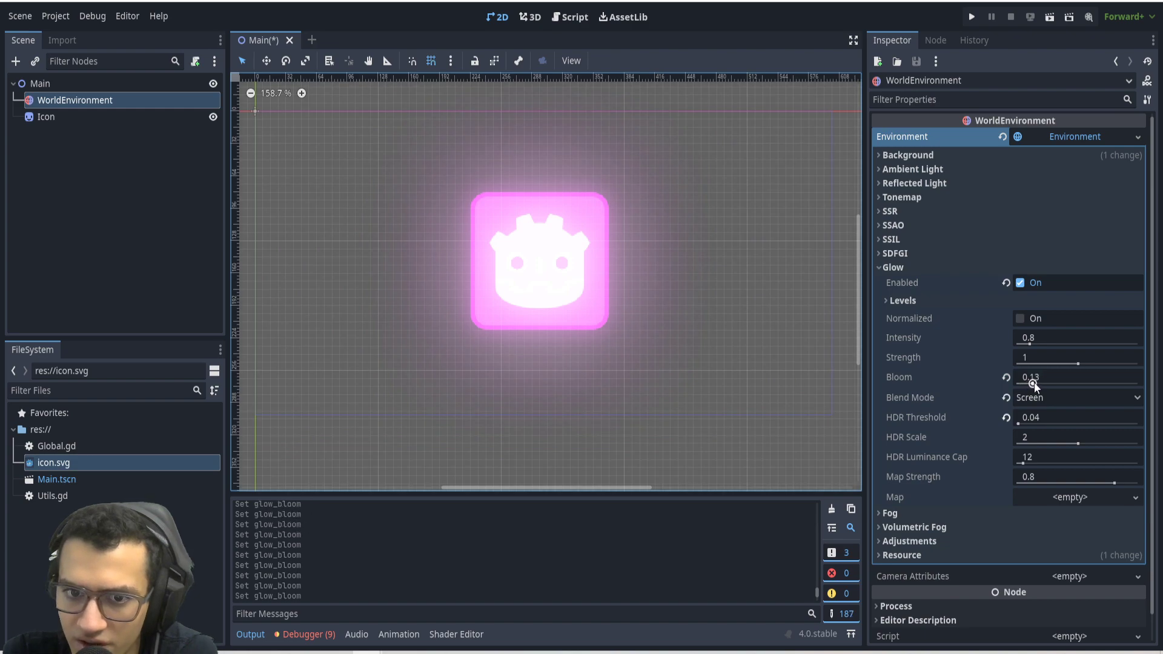
drag(1034, 384, 1039, 384)
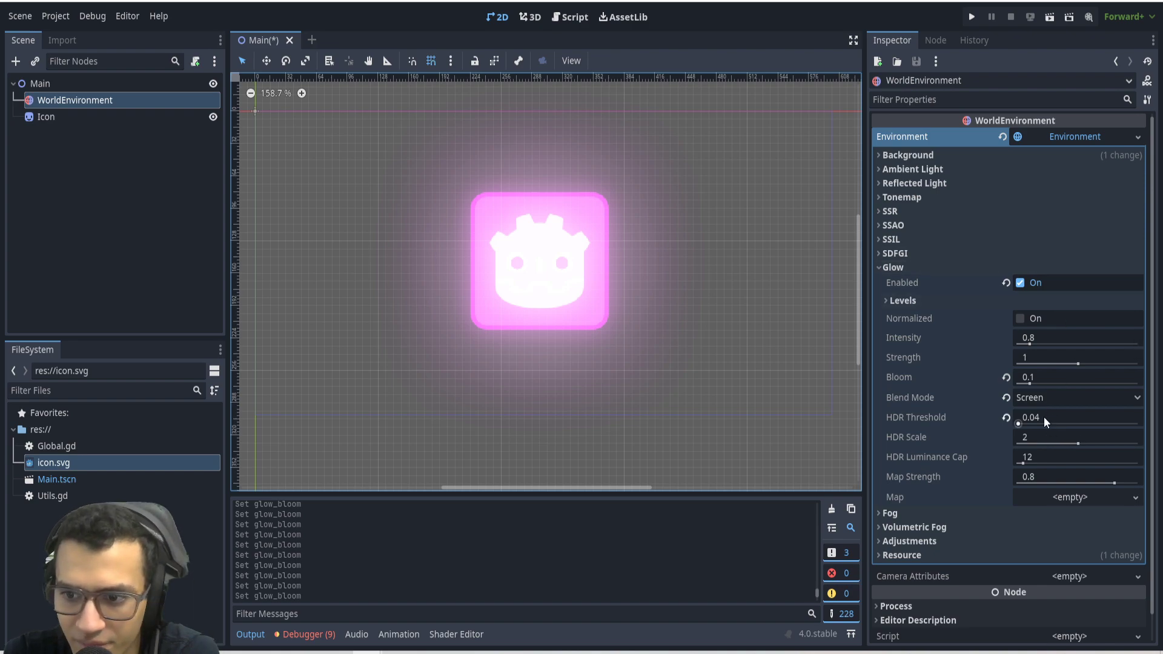
click(1076, 398)
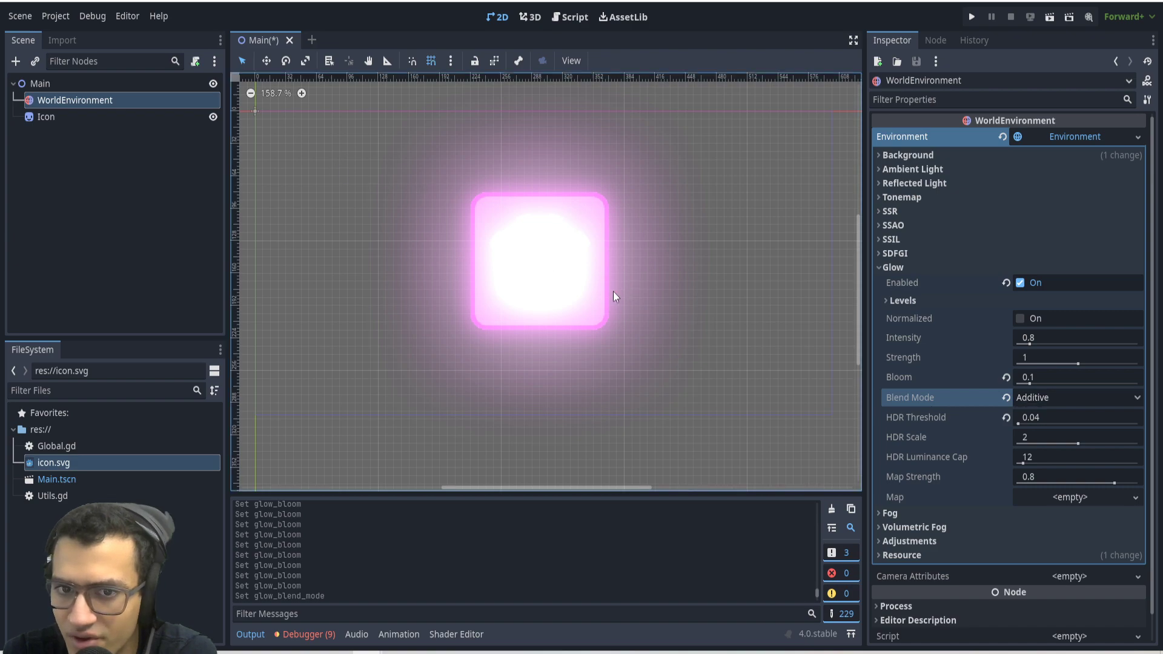
click(1076, 398)
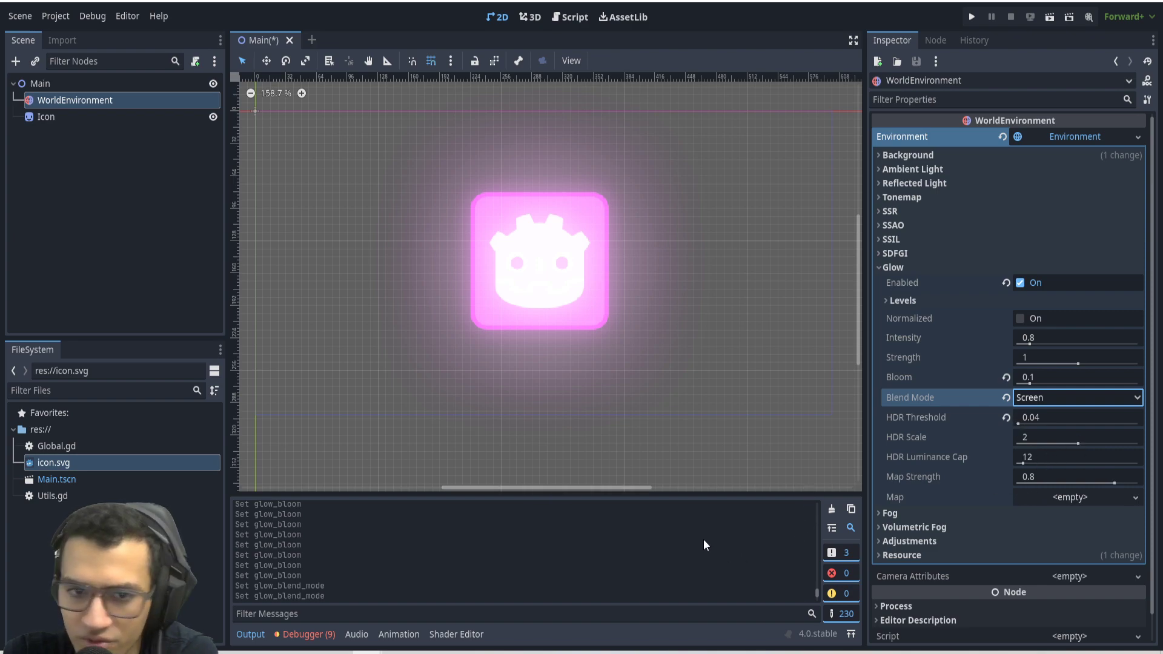
mouse_move(930, 385)
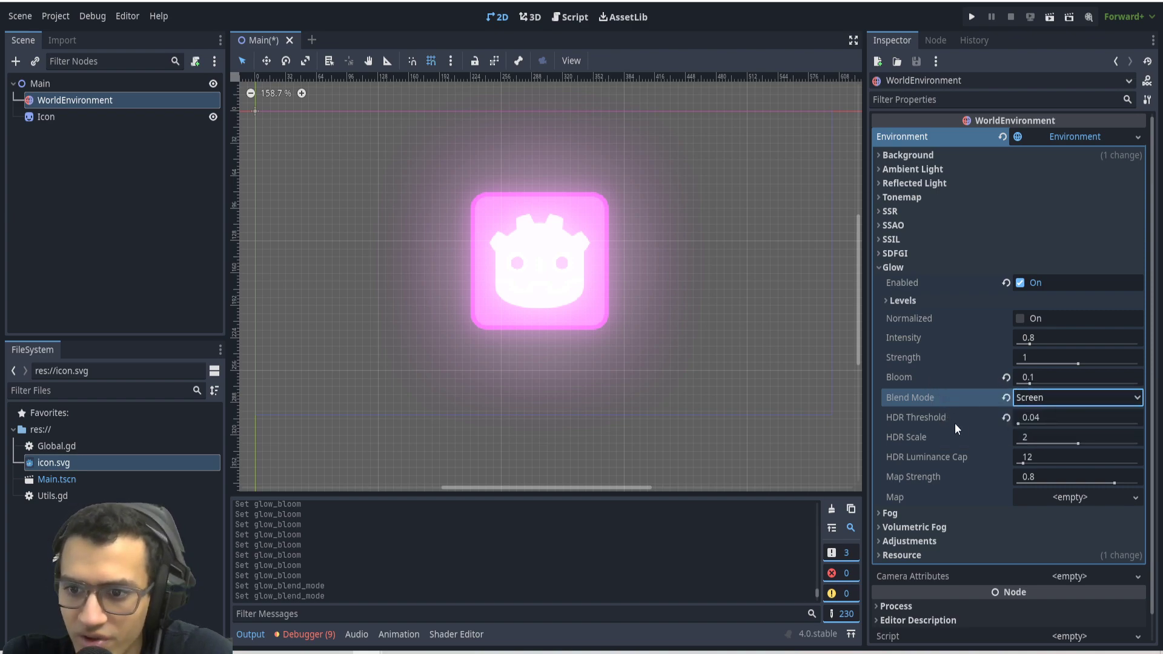
click(1076, 398)
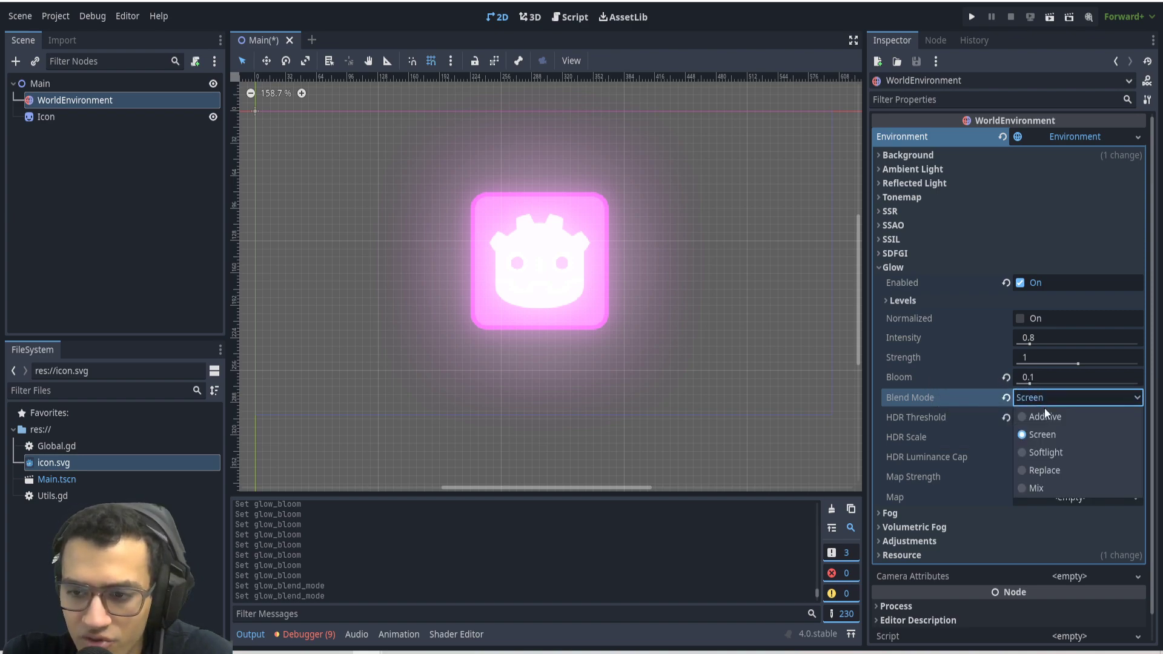
click(1043, 416)
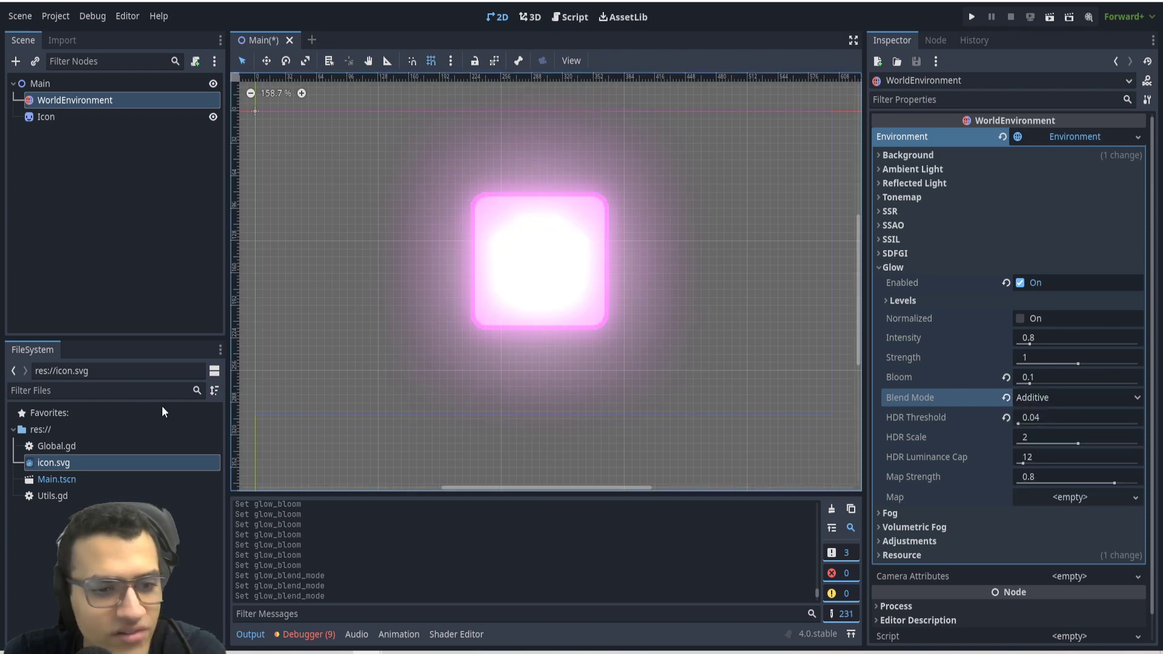
Select the Icon sprite and reopen its Self Modulate colour for editing.
click(46, 116)
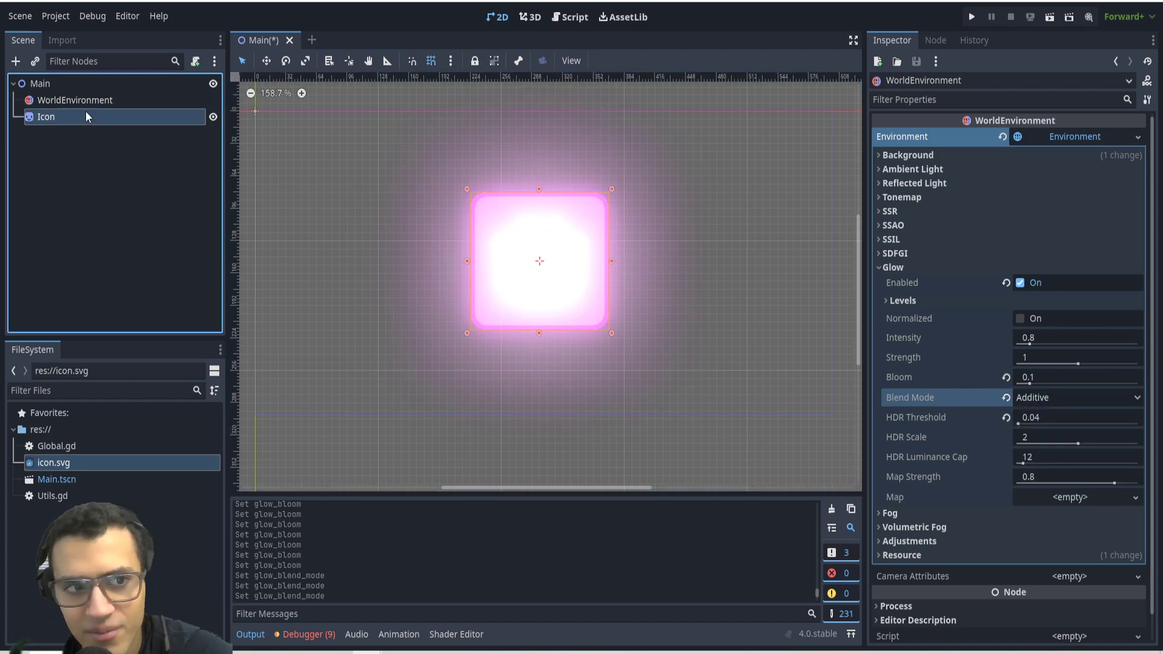
click(46, 116)
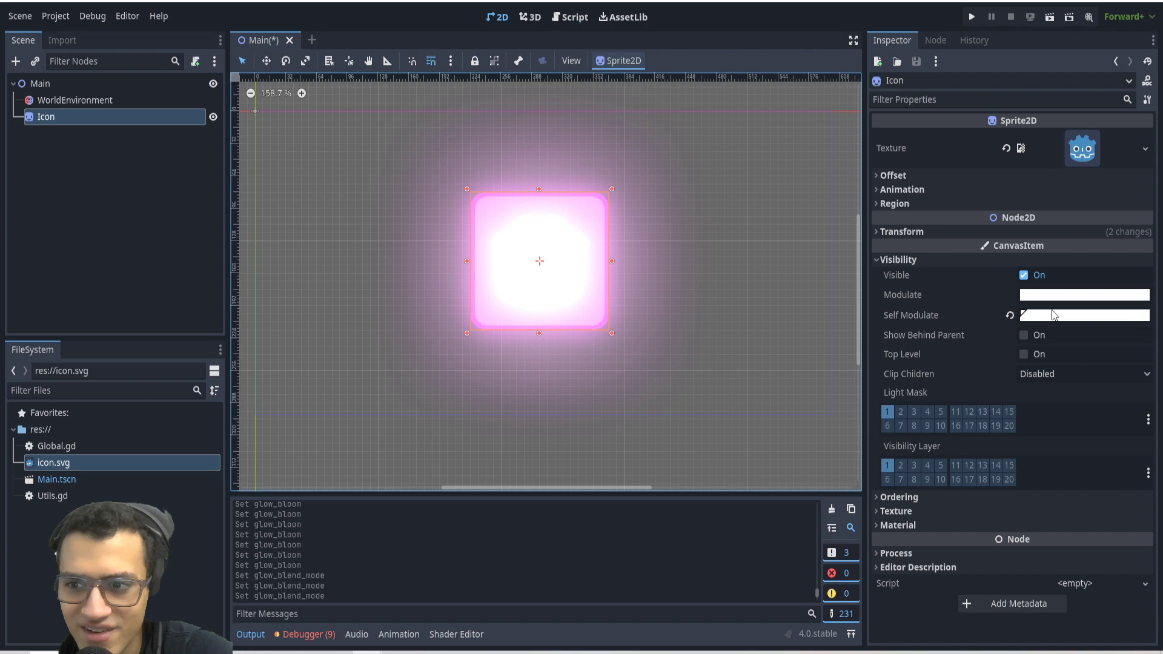
click(1083, 315)
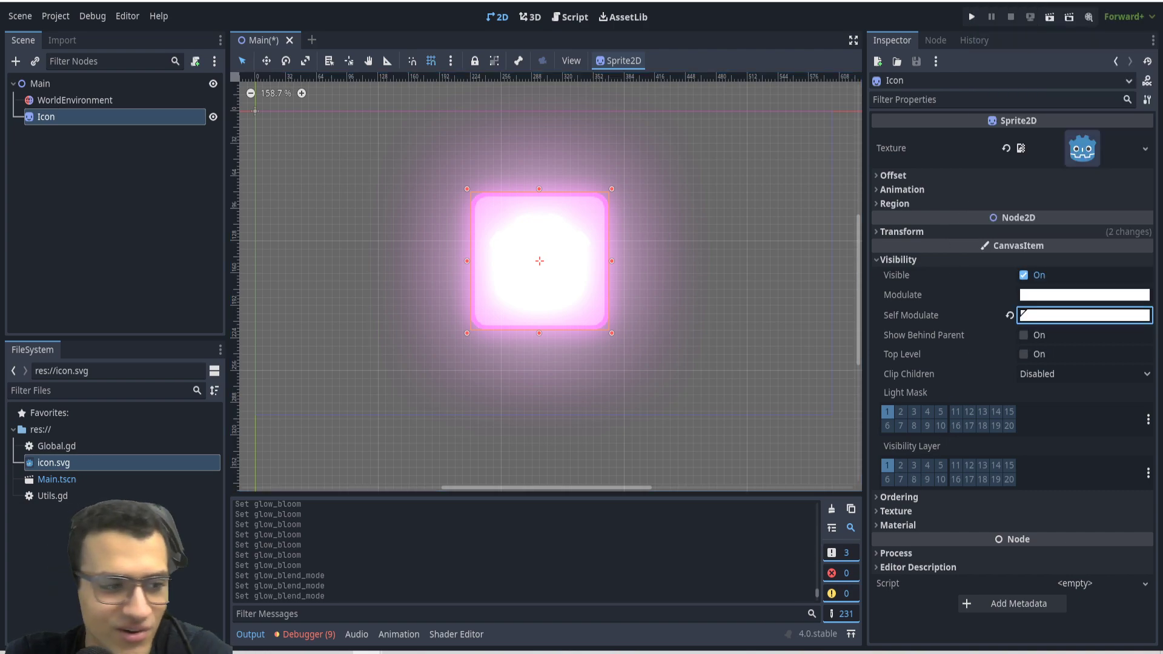